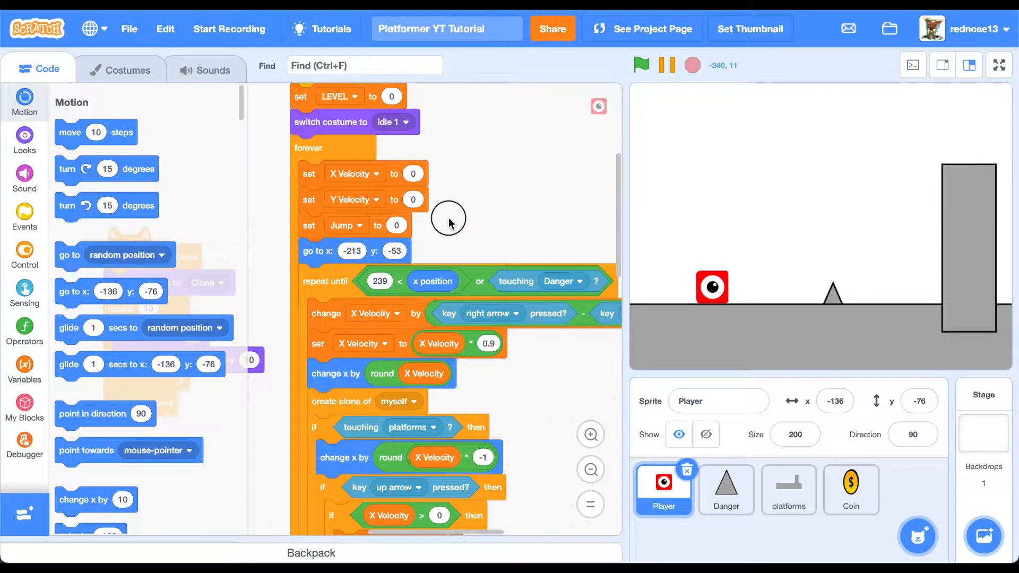
{"action": "mouse_move", "coordinate": [710, 307]}
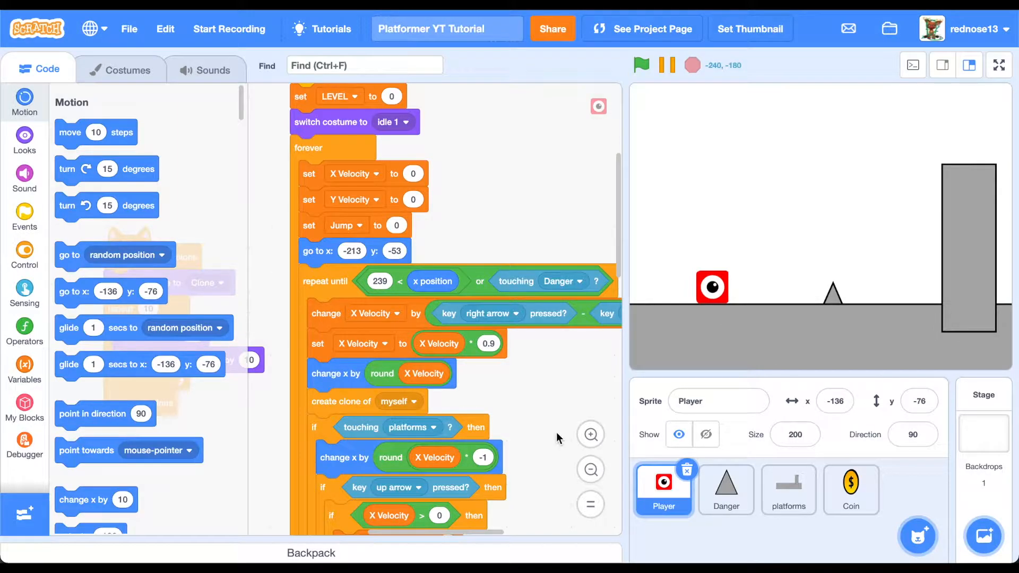
{"action": "mouse_move", "coordinate": [832, 288]}
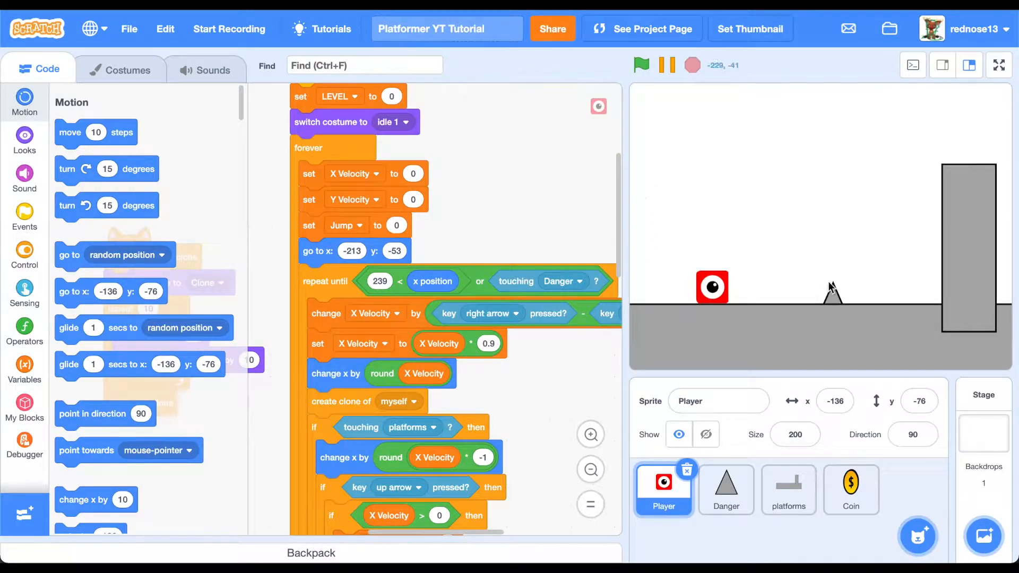
{"action": "mouse_move", "coordinate": [671, 311]}
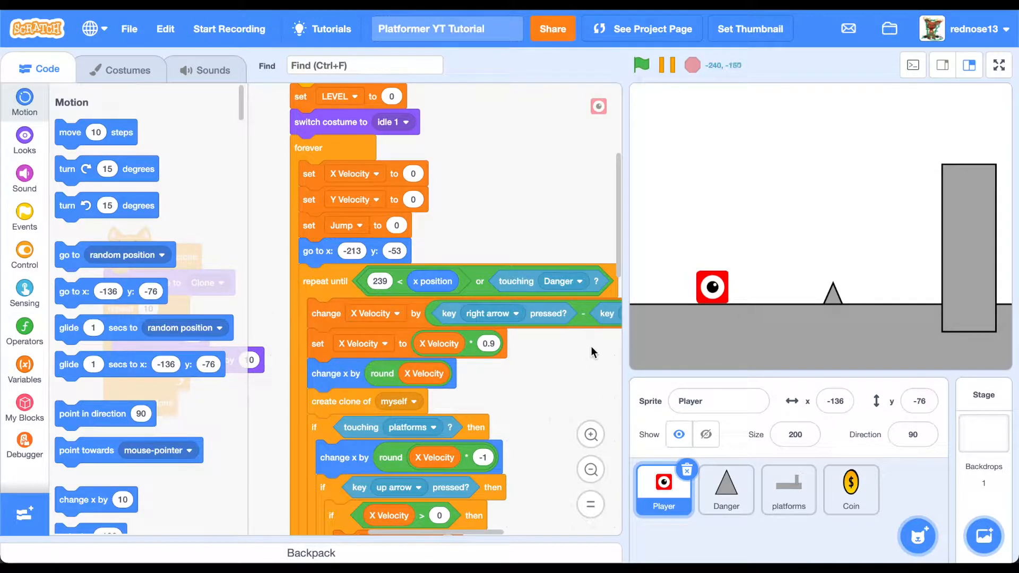
{"action": "mouse_move", "coordinate": [560, 430]}
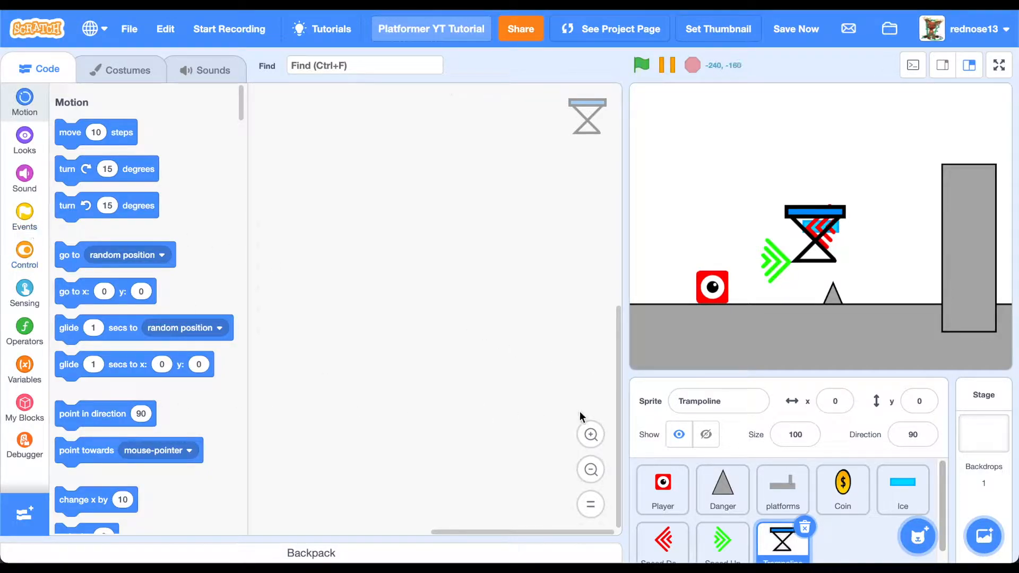
Step: Wrap Player's X Velocity slowdown in an if-else whose condition is 'not touching Ice'
{"action": "left_click", "coordinate": [661, 489]}
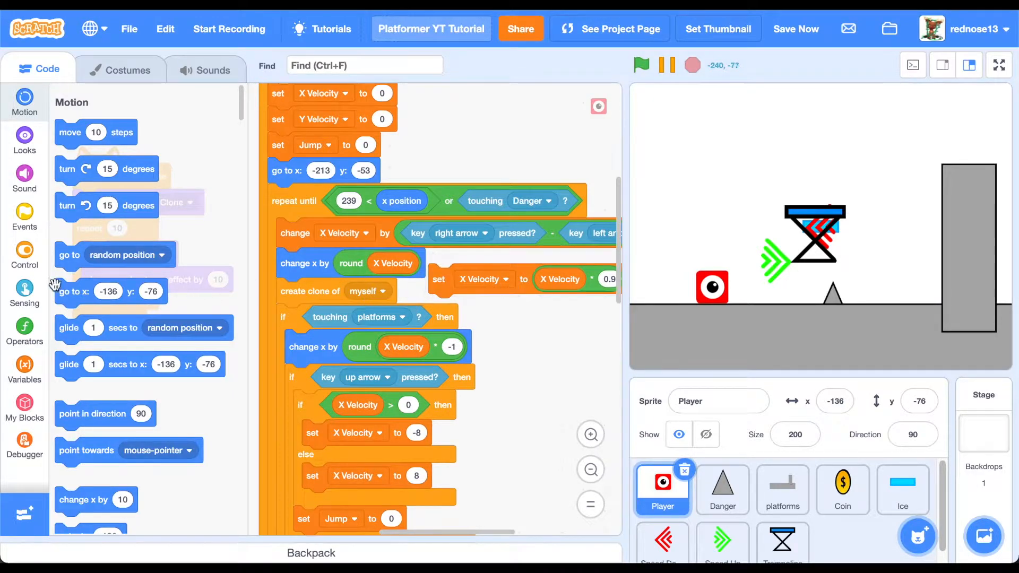
{"action": "left_click", "coordinate": [24, 252]}
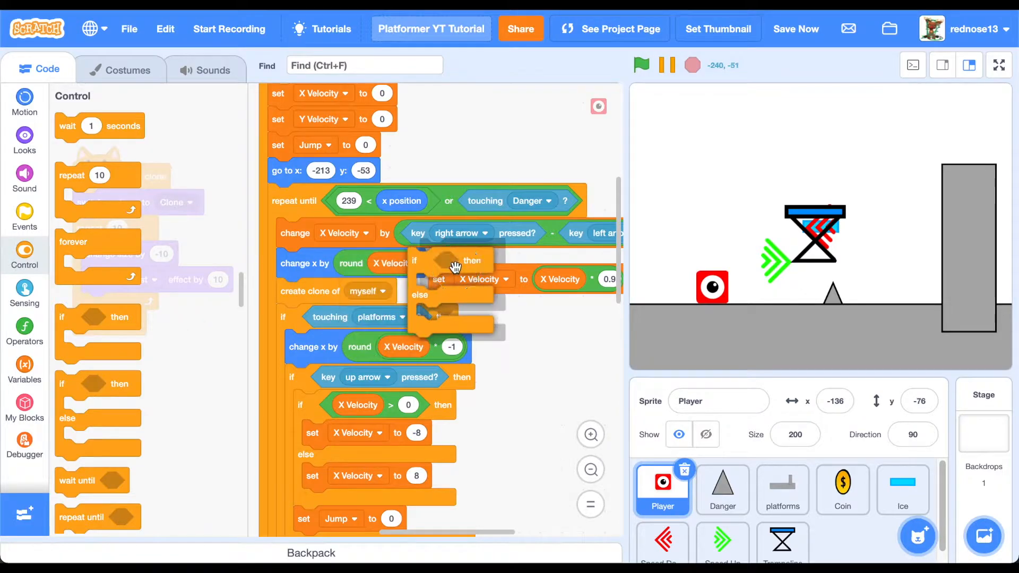
{"action": "left_click", "coordinate": [24, 328]}
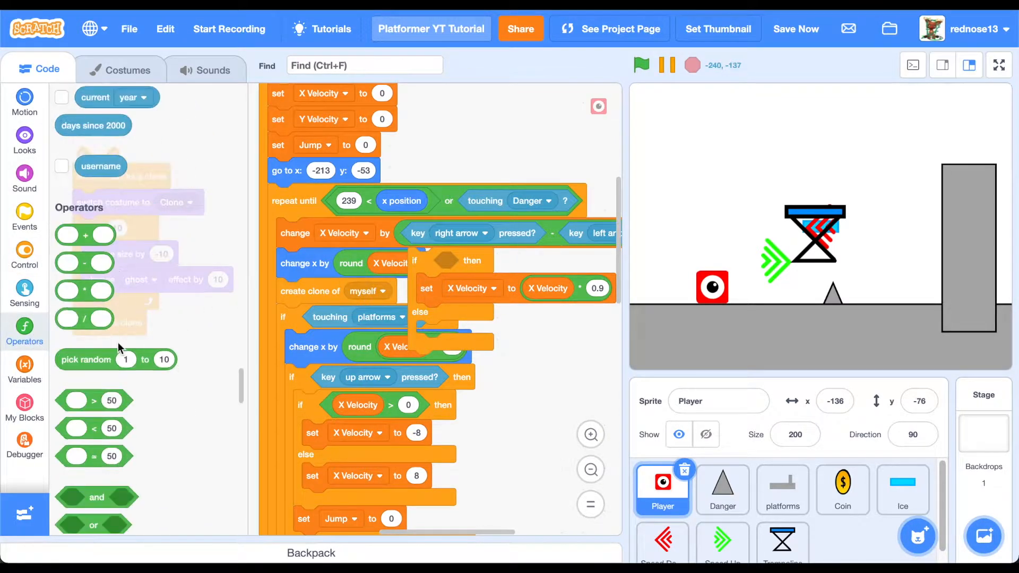
{"action": "scroll", "scroll_direction": "down", "scroll_amount": 3}
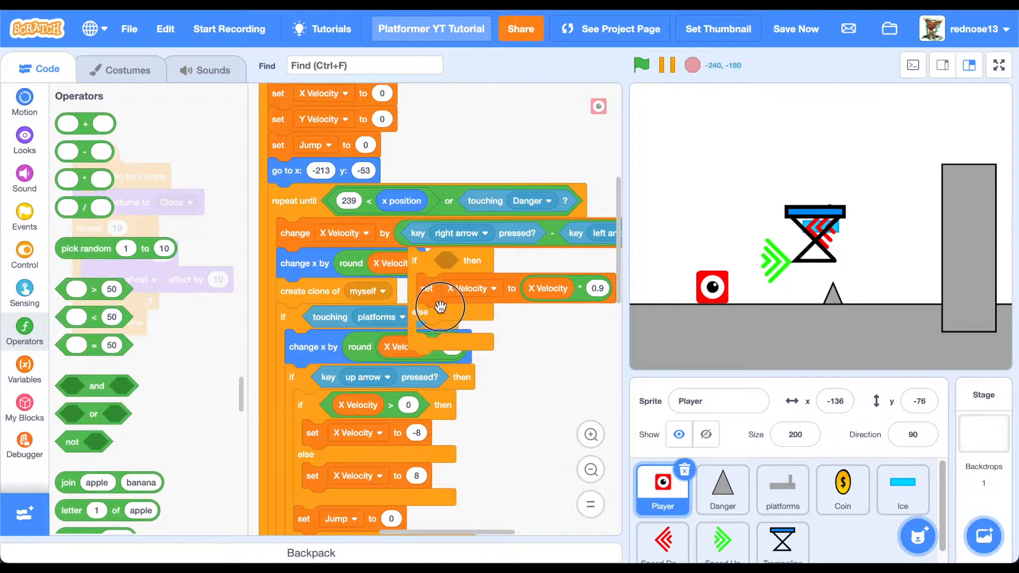
{"action": "left_click_drag", "start_coordinate": [441, 307], "coordinate": [450, 261]}
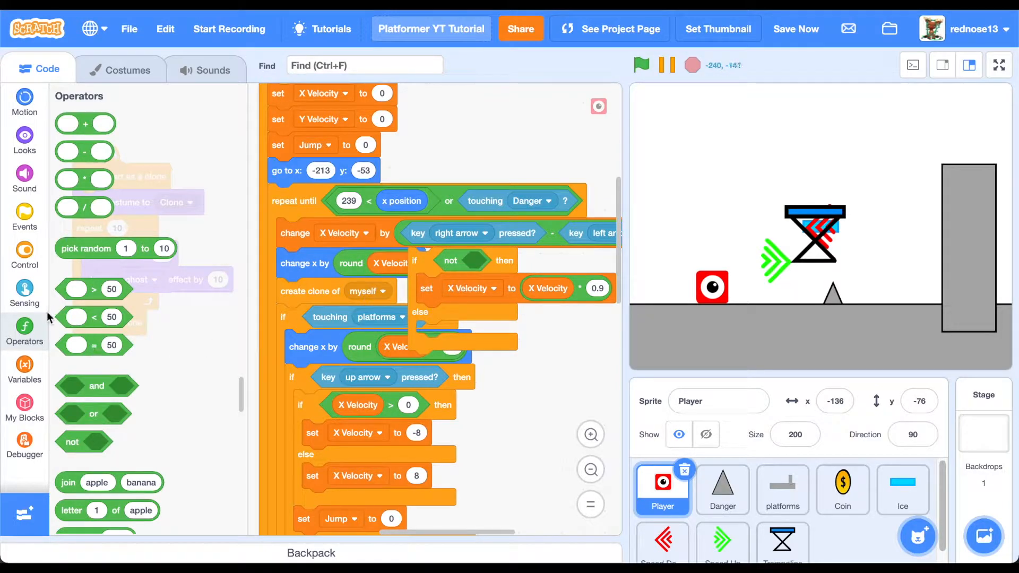
{"action": "left_click", "coordinate": [25, 288]}
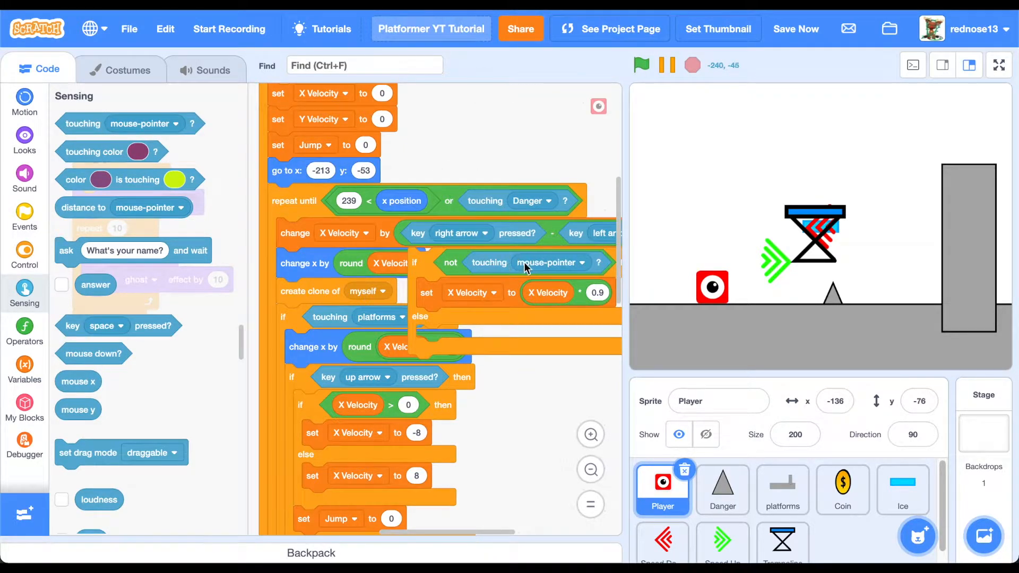
{"action": "left_click", "coordinate": [549, 262]}
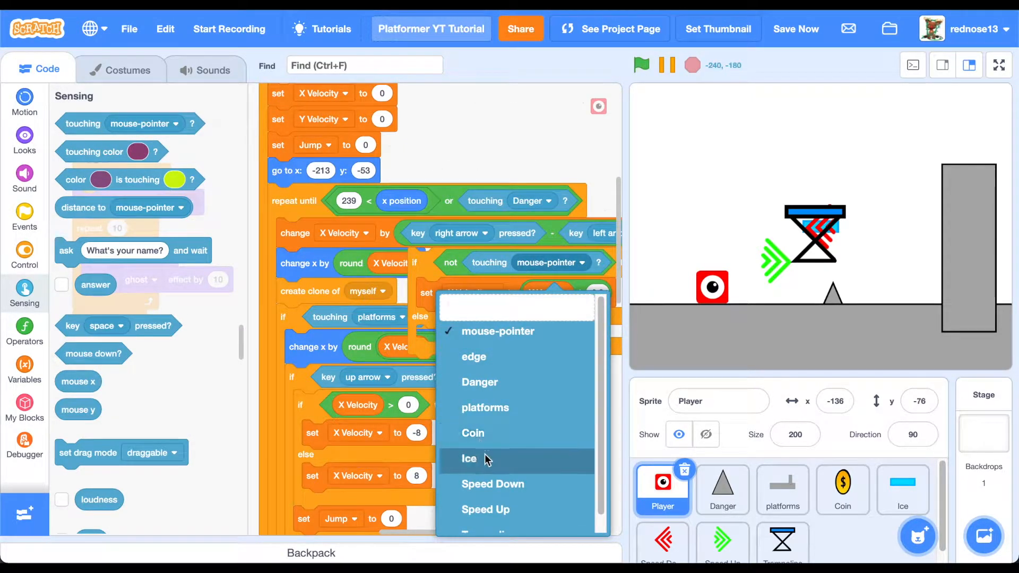
{"action": "left_click", "coordinate": [468, 459]}
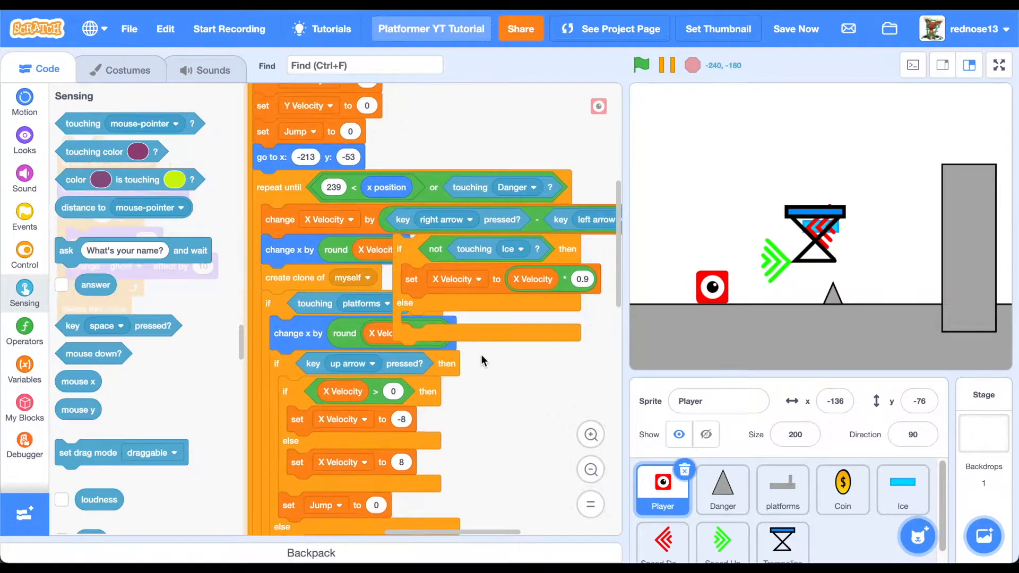
Step: Duplicate the set X Velocity block into the else branch with multiplier 0.95
{"action": "right_click", "coordinate": [411, 279]}
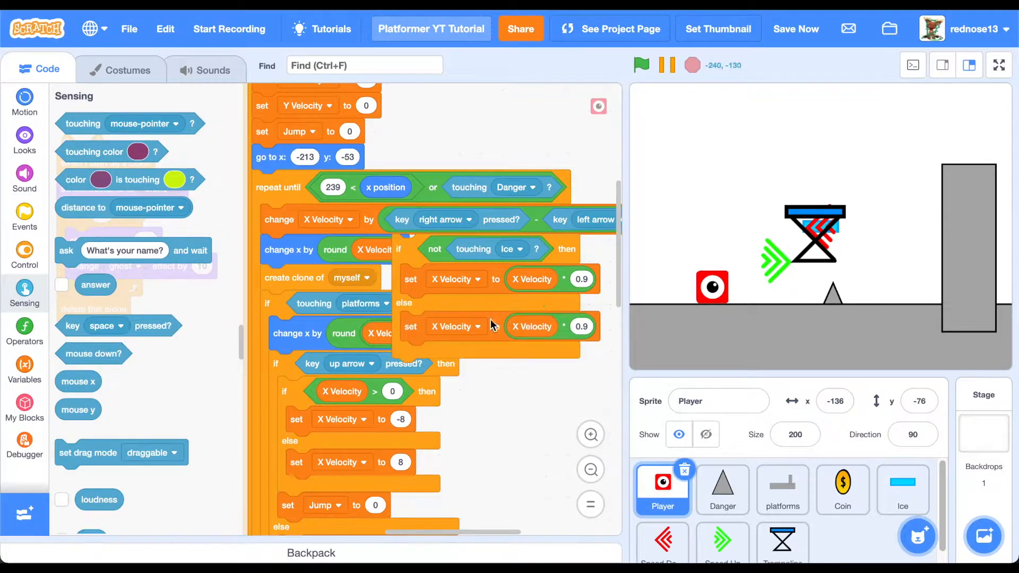
{"action": "left_click", "coordinate": [581, 326]}
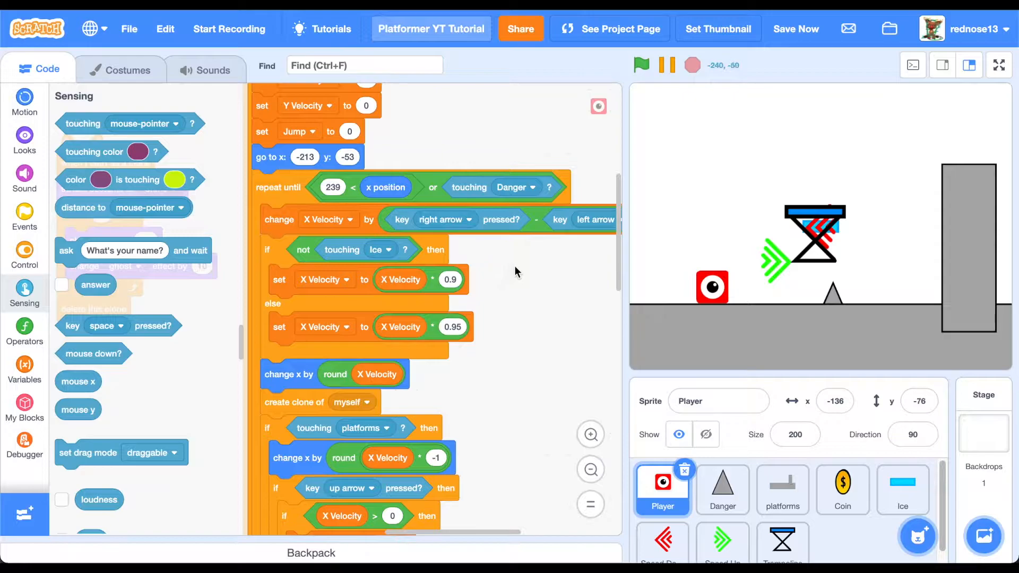
{"action": "mouse_move", "coordinate": [901, 480]}
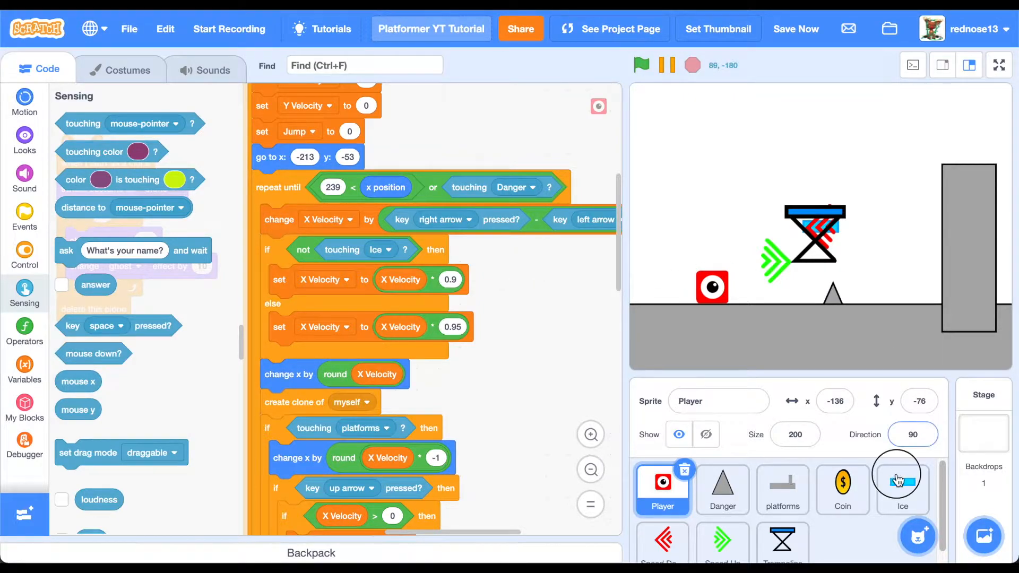
Step: Select the Ice sprite and move it down onto the ground right of the player
{"action": "left_click", "coordinate": [901, 487]}
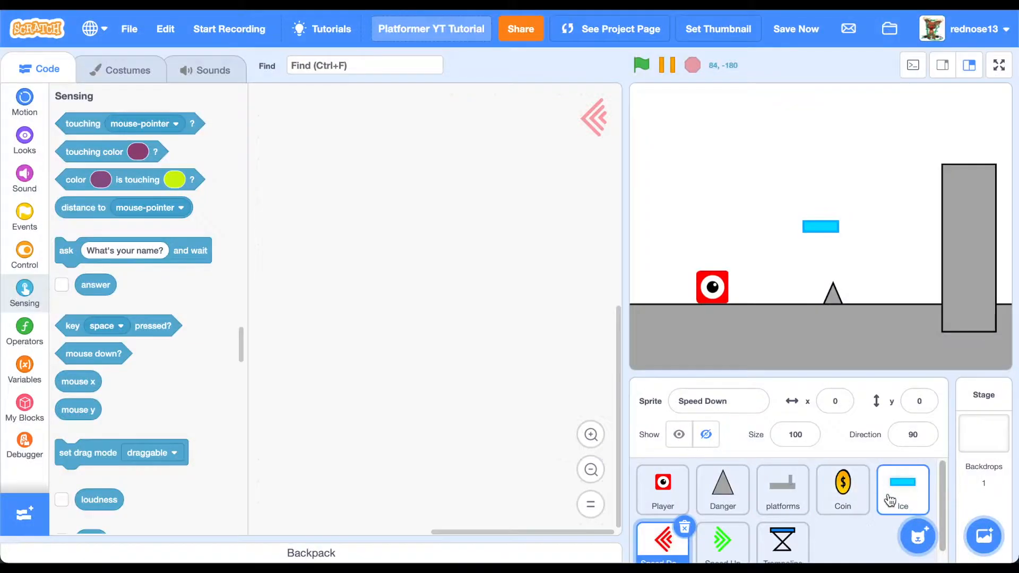
{"action": "left_click", "coordinate": [902, 489]}
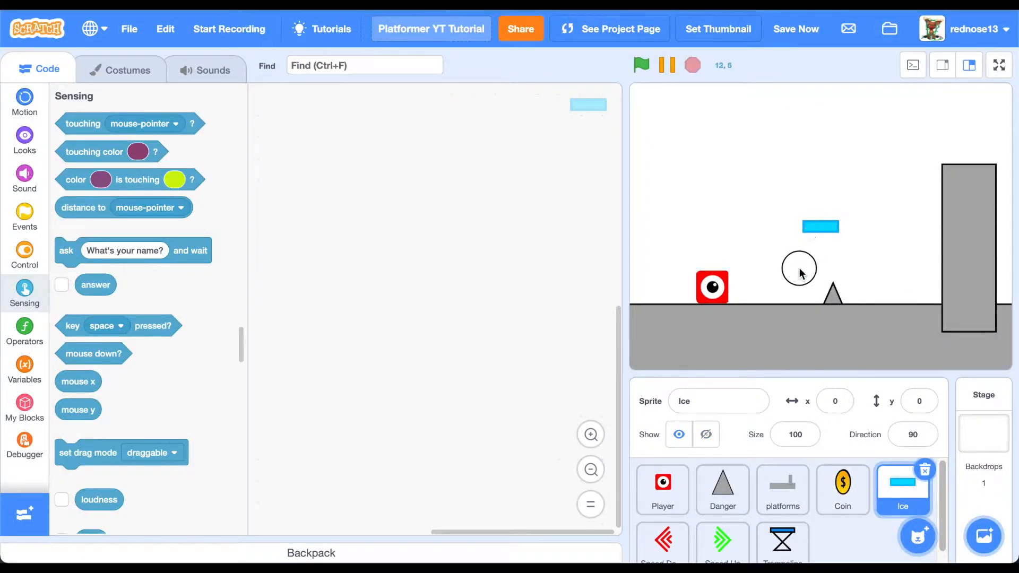
{"action": "left_click_drag", "start_coordinate": [820, 226], "coordinate": [772, 297]}
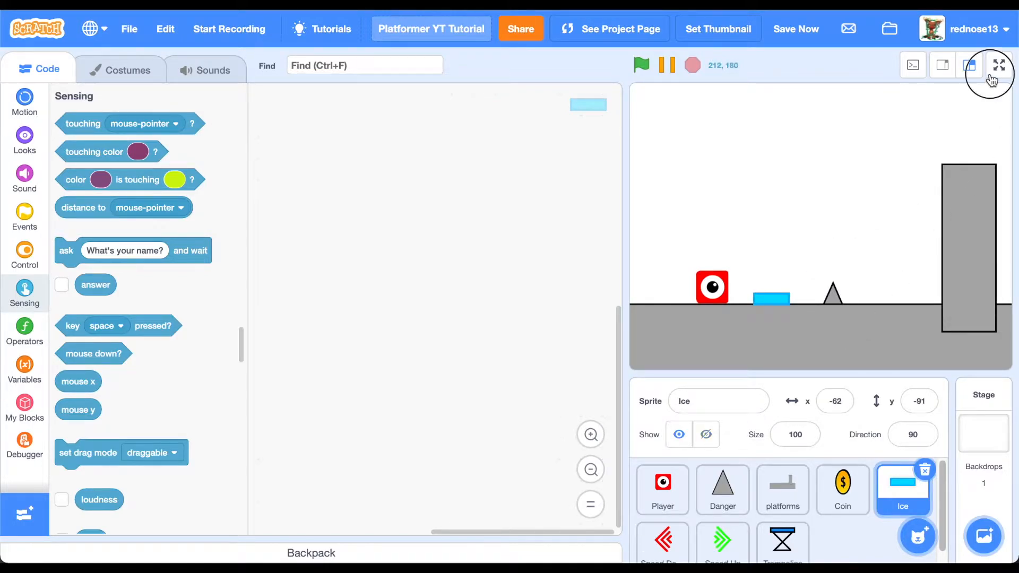
Step: Playtest the game full screen, ending with the player right of the spike, then leave full screen
{"action": "left_click", "coordinate": [999, 65]}
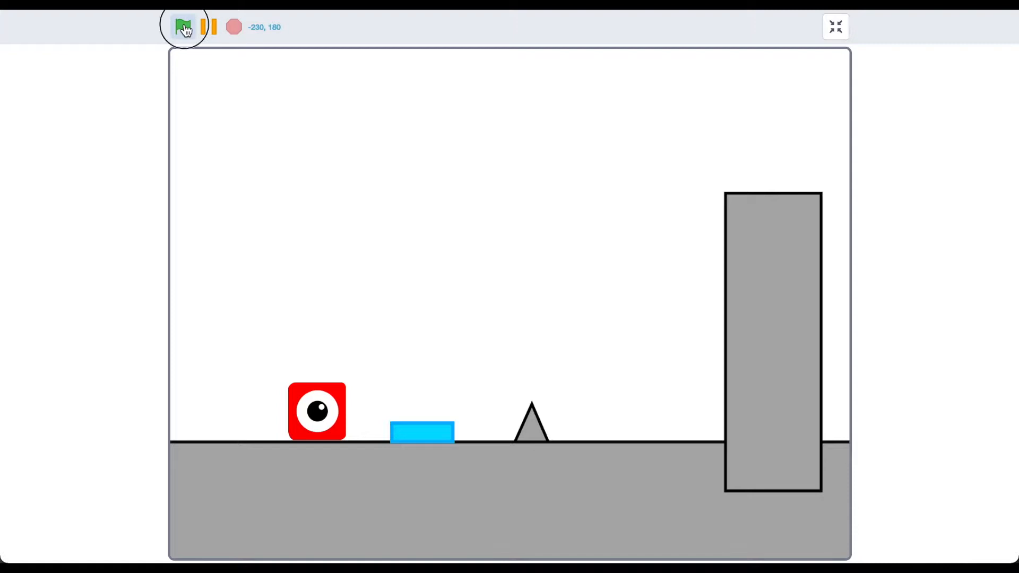
{"action": "left_click", "coordinate": [183, 26]}
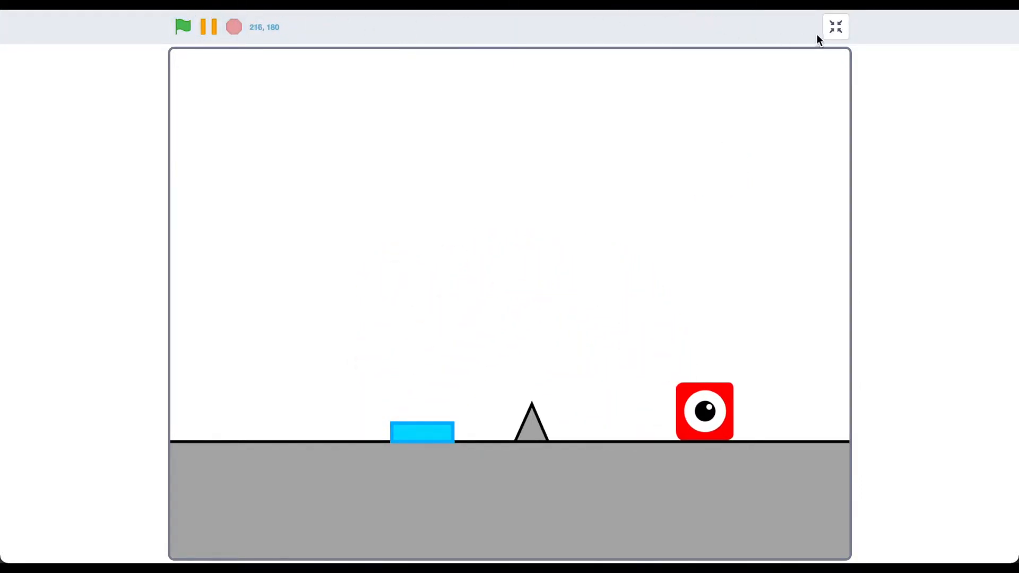
{"action": "left_click", "coordinate": [835, 25]}
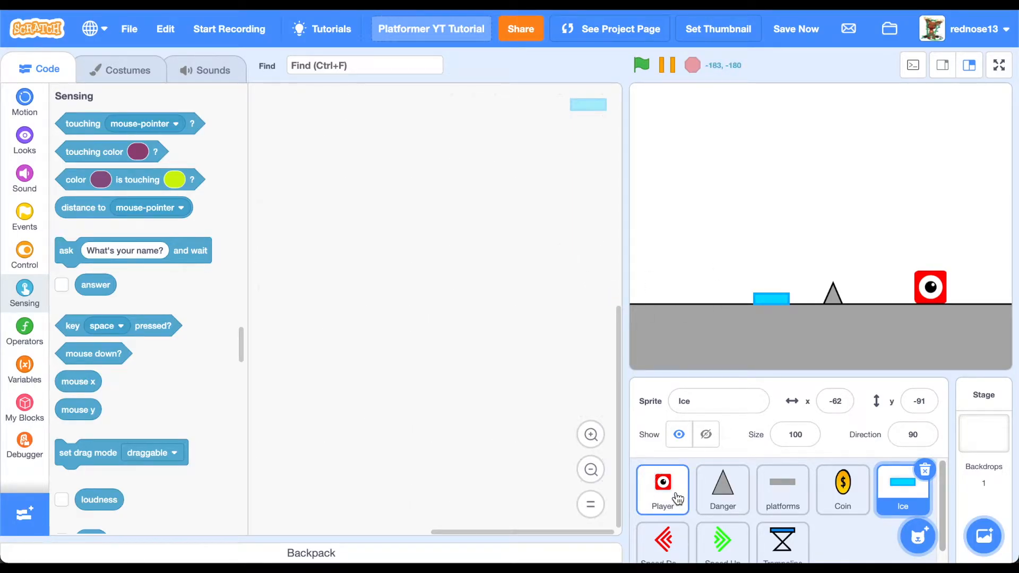
Step: Give Player a green-flag forever loop with an 'if touching Trampoline' check
{"action": "left_click", "coordinate": [661, 489]}
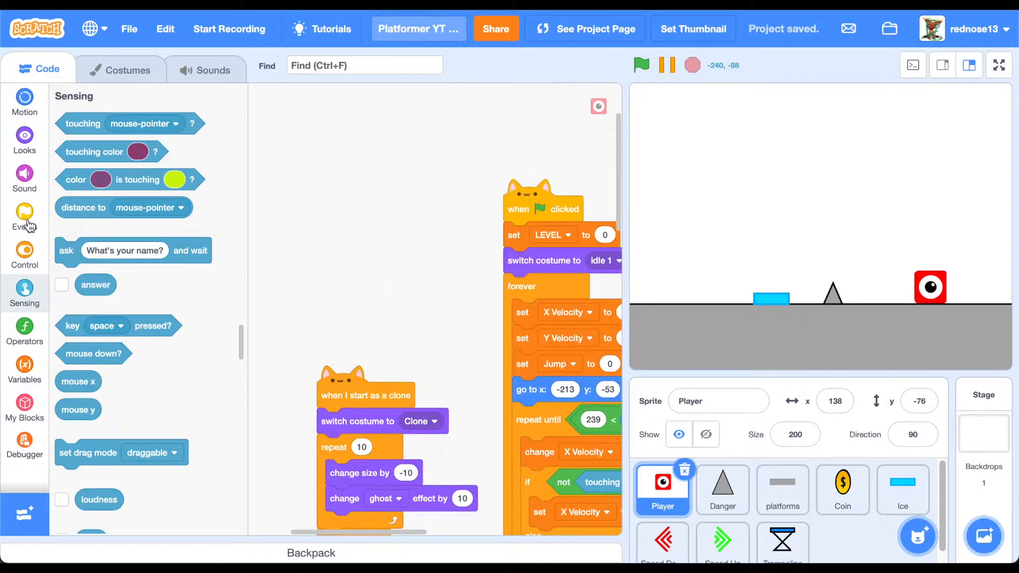
{"action": "left_click", "coordinate": [24, 217]}
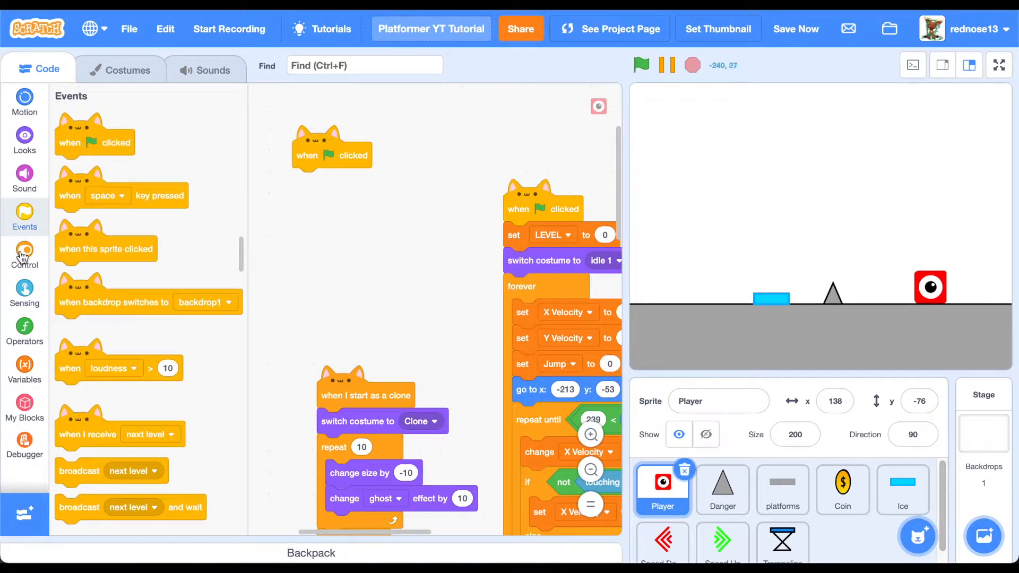
{"action": "left_click", "coordinate": [24, 254]}
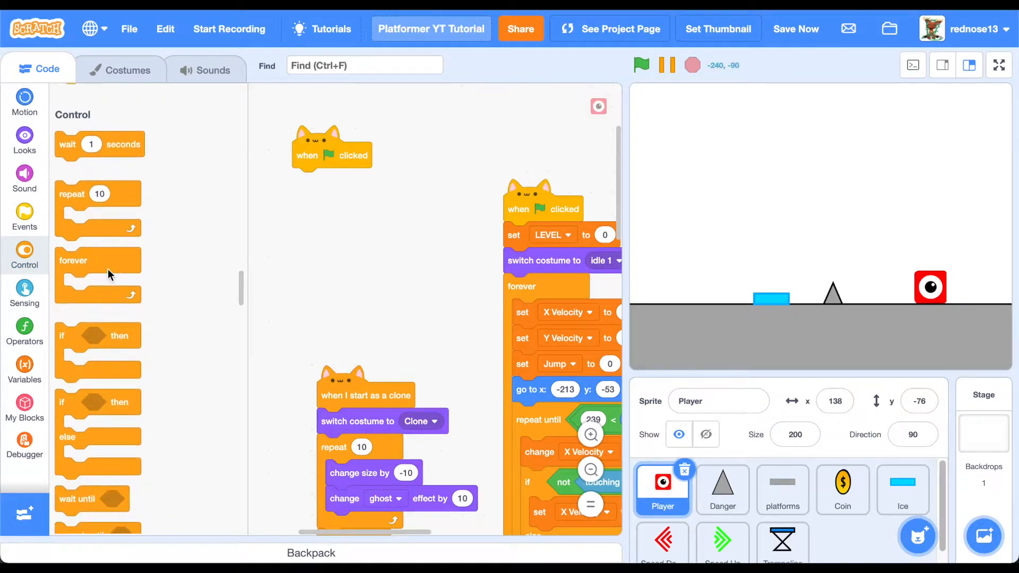
{"action": "left_click_drag", "start_coordinate": [73, 260], "coordinate": [334, 180]}
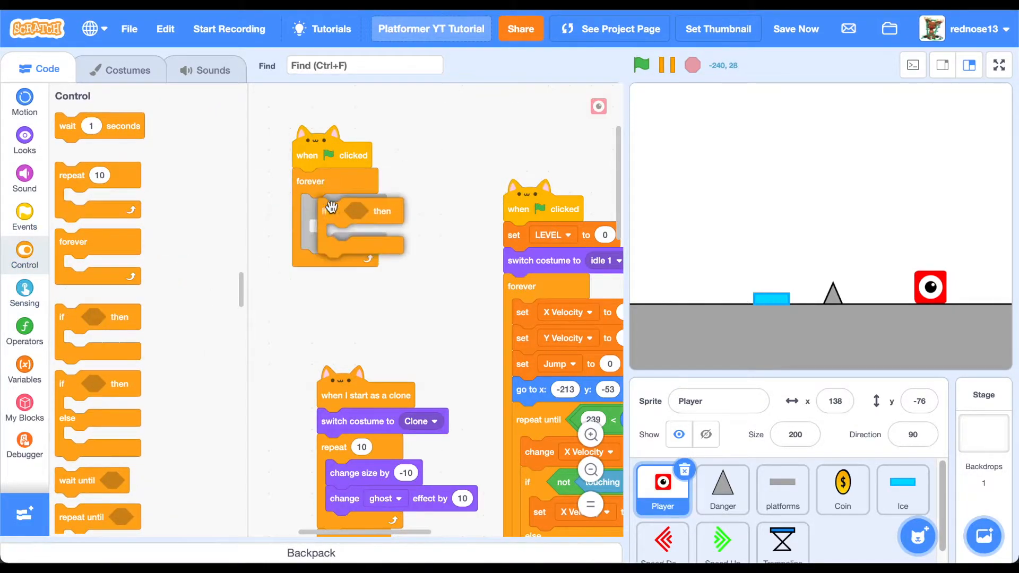
{"action": "left_click", "coordinate": [25, 294]}
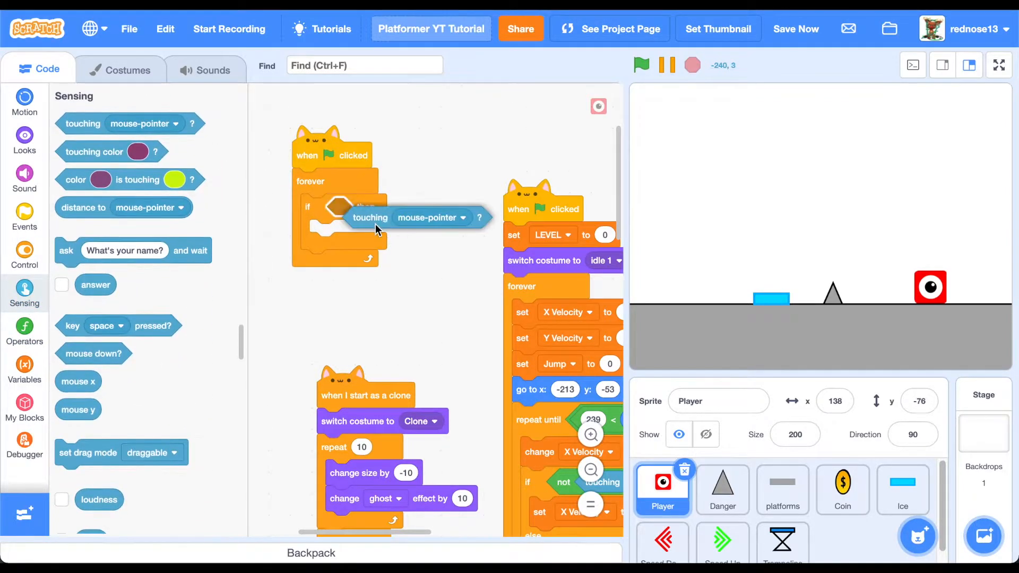
{"action": "left_click", "coordinate": [462, 216]}
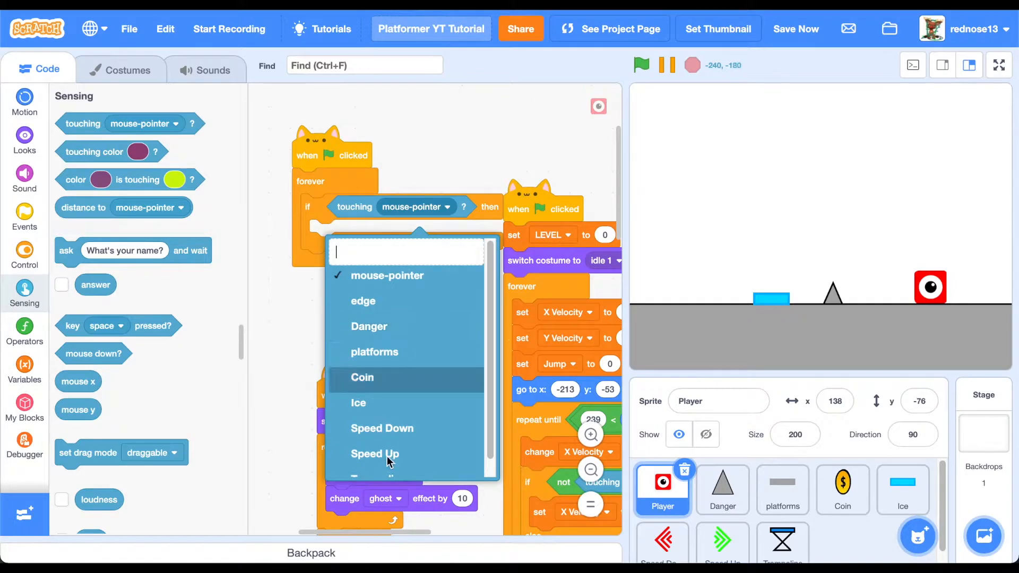
{"action": "left_click", "coordinate": [403, 453]}
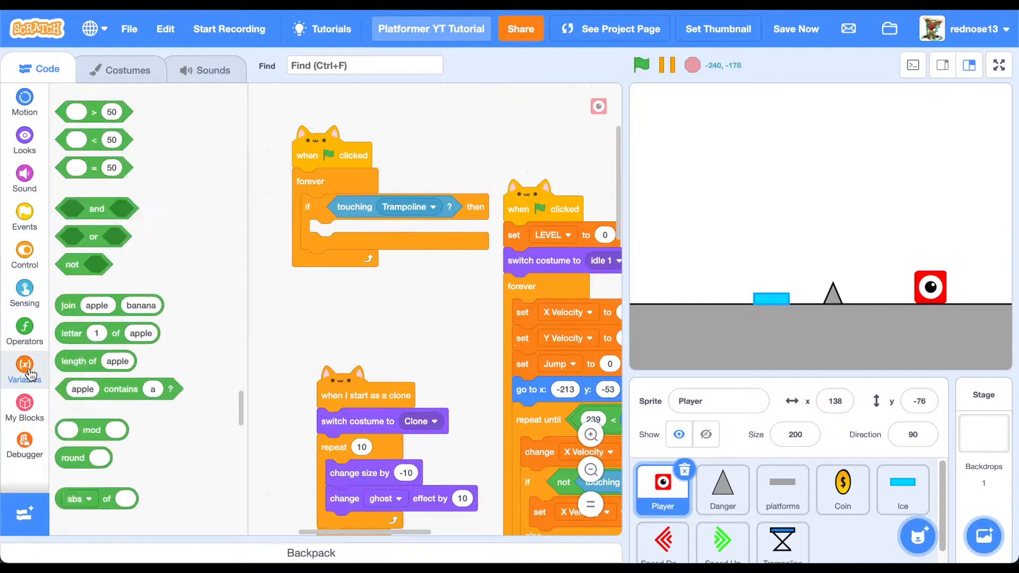
Step: Inside that if, set Y Velocity to 22
{"action": "left_click", "coordinate": [24, 367]}
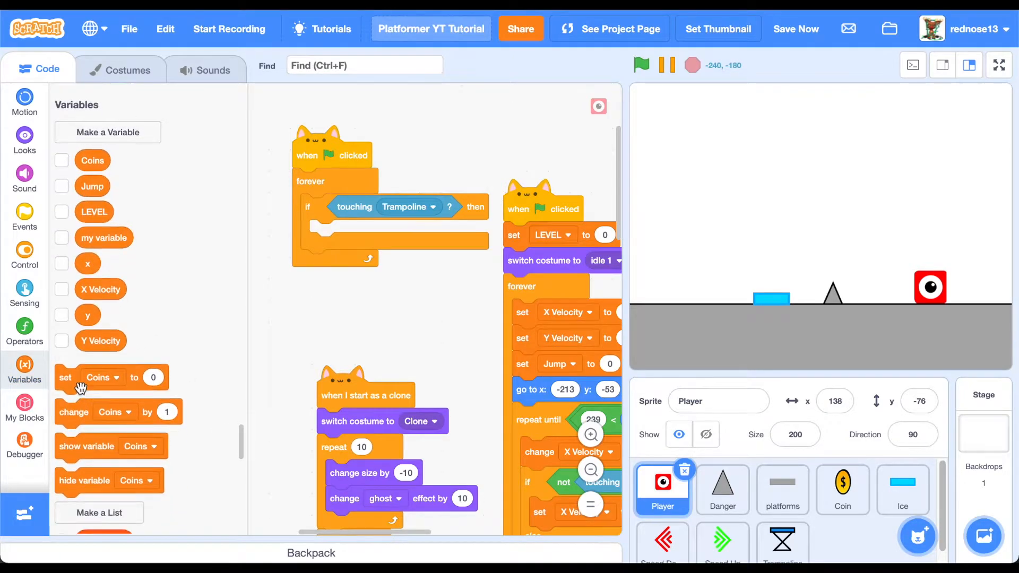
{"action": "left_click_drag", "start_coordinate": [65, 378], "coordinate": [328, 227]}
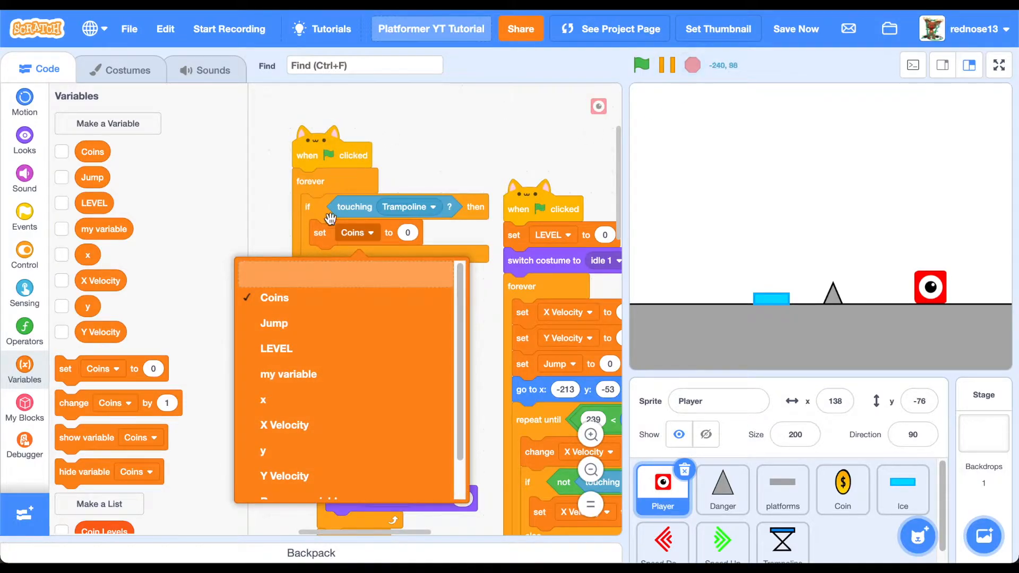
{"action": "left_click", "coordinate": [284, 468]}
{"action": "type", "text": "22"}
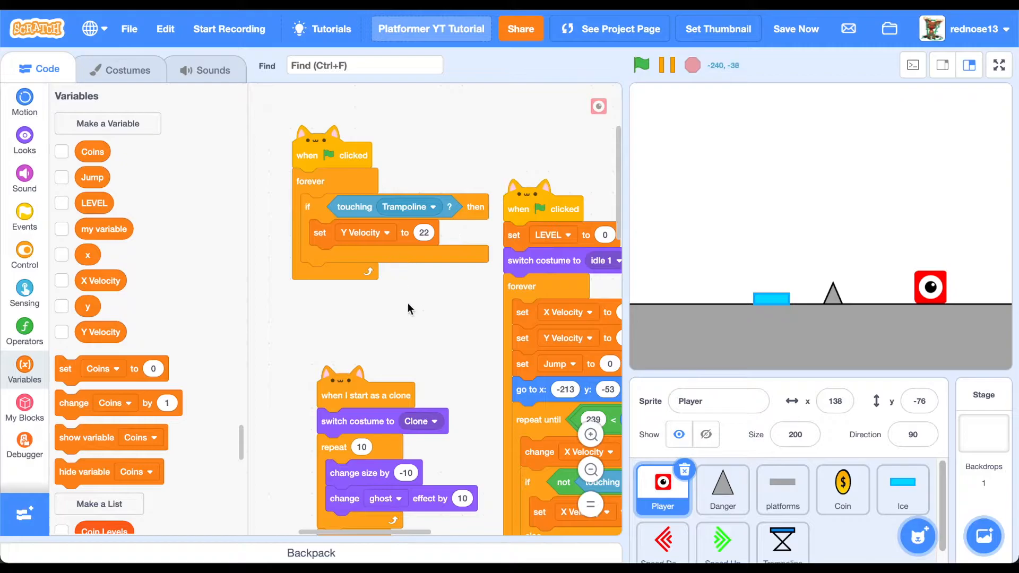
{"action": "mouse_move", "coordinate": [465, 184]}
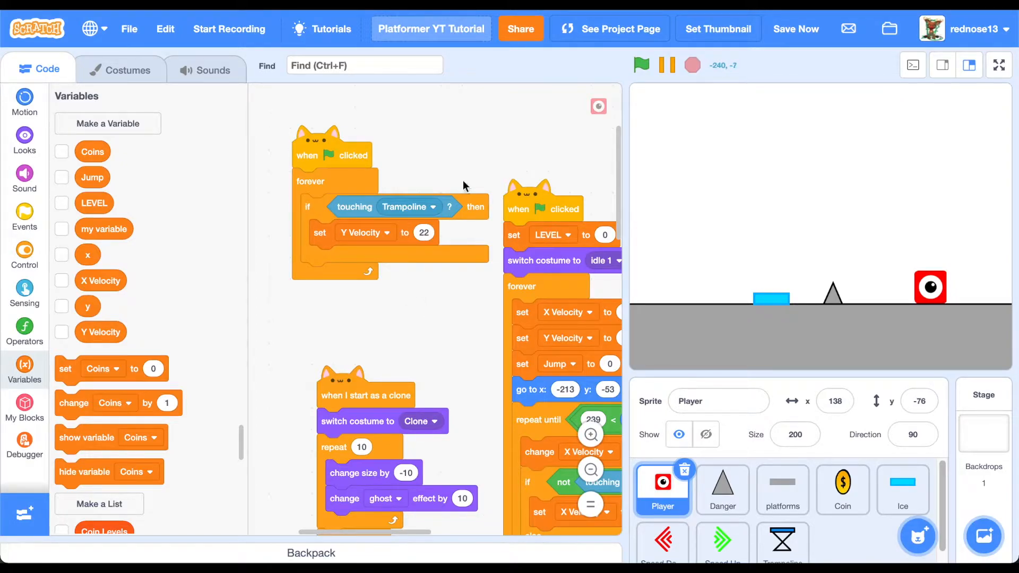
Step: Show Trampoline, give it a green-flag set size to 75% script, and apply it on stage
{"action": "left_click", "coordinate": [782, 543]}
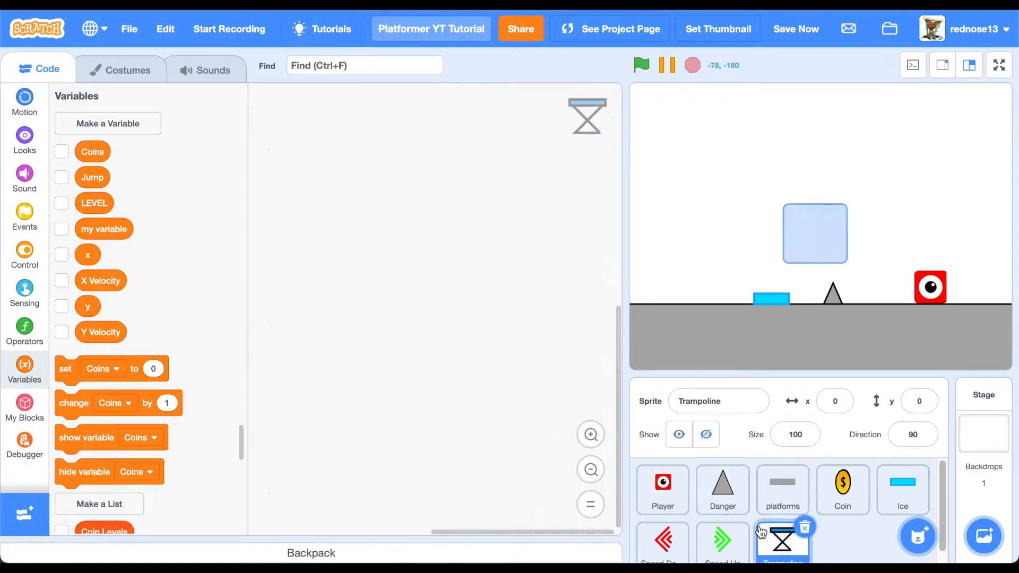
{"action": "left_click", "coordinate": [678, 434]}
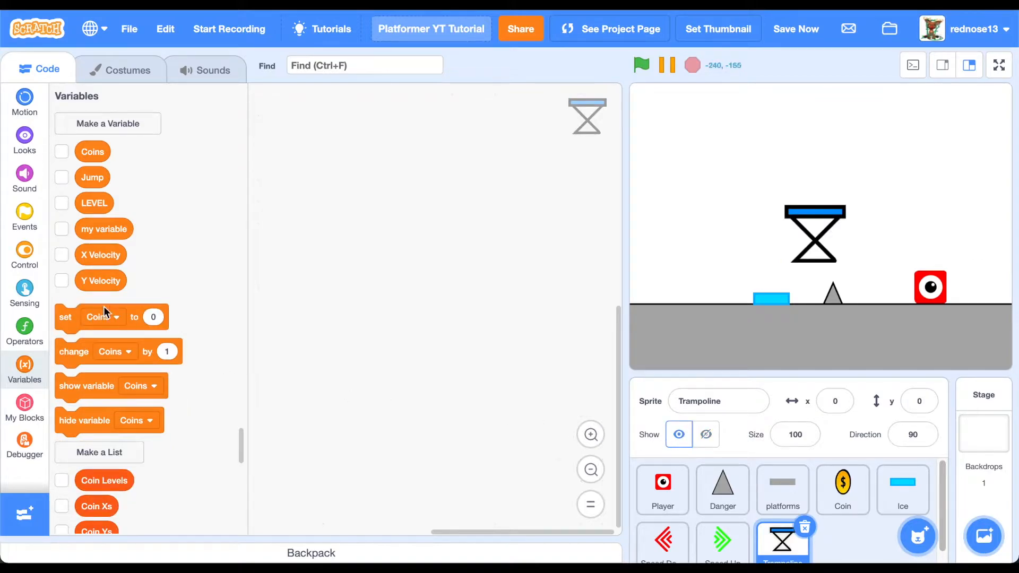
{"action": "left_click", "coordinate": [24, 217]}
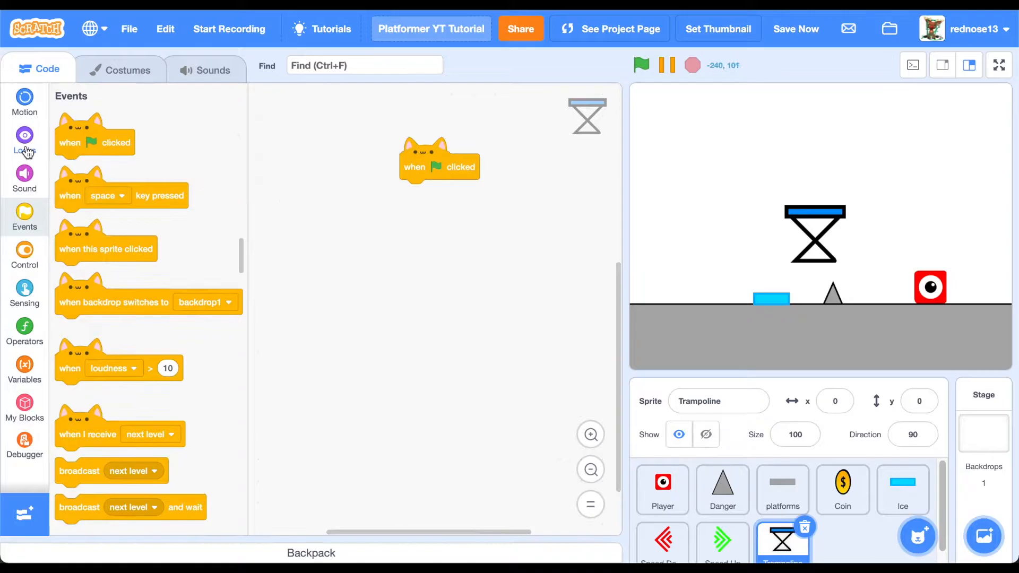
{"action": "left_click", "coordinate": [24, 142]}
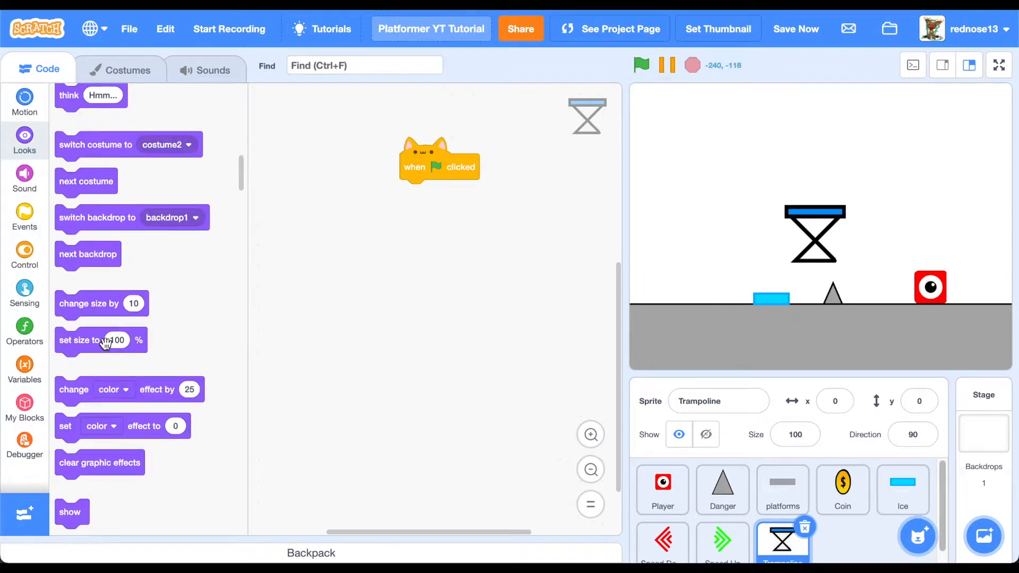
{"action": "left_click_drag", "start_coordinate": [100, 339], "coordinate": [445, 192]}
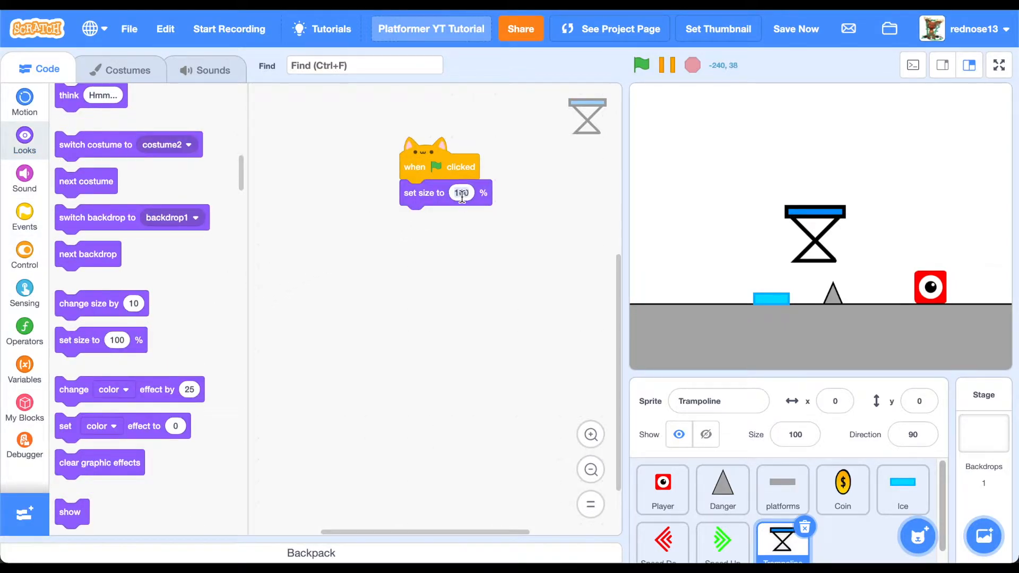
{"action": "type", "text": "75"}
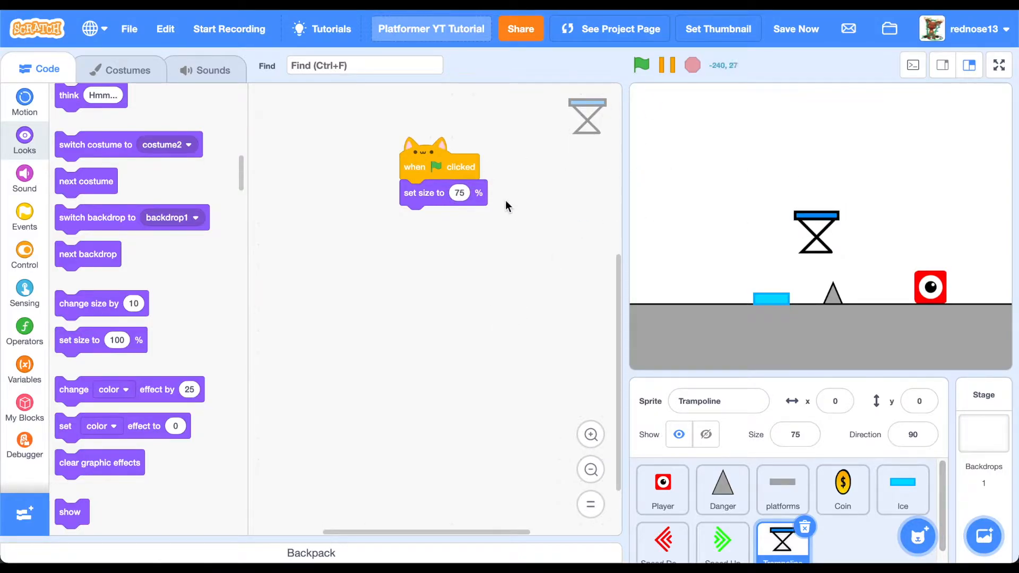
{"action": "left_click", "coordinate": [458, 192]}
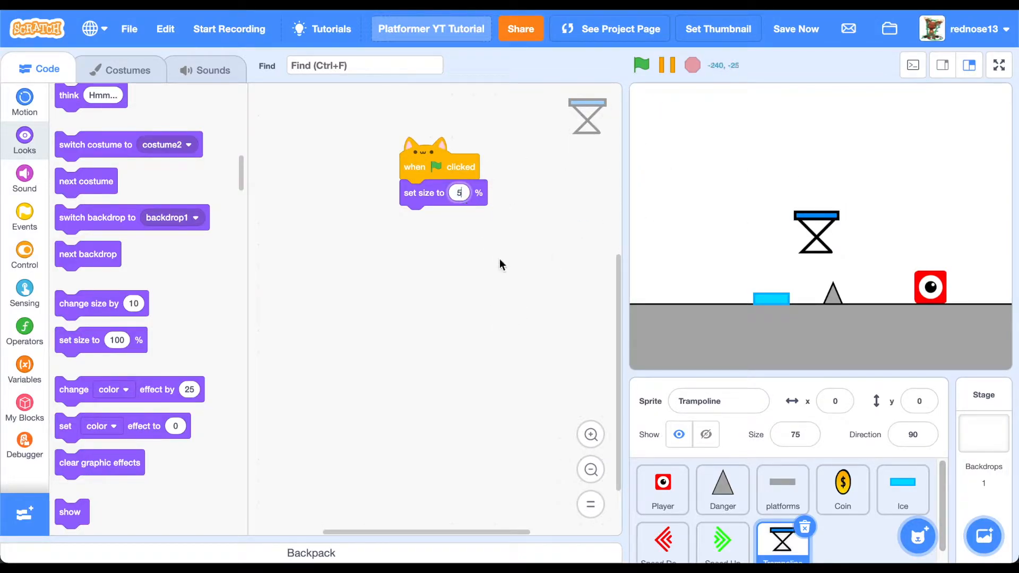
{"action": "left_click", "coordinate": [640, 64]}
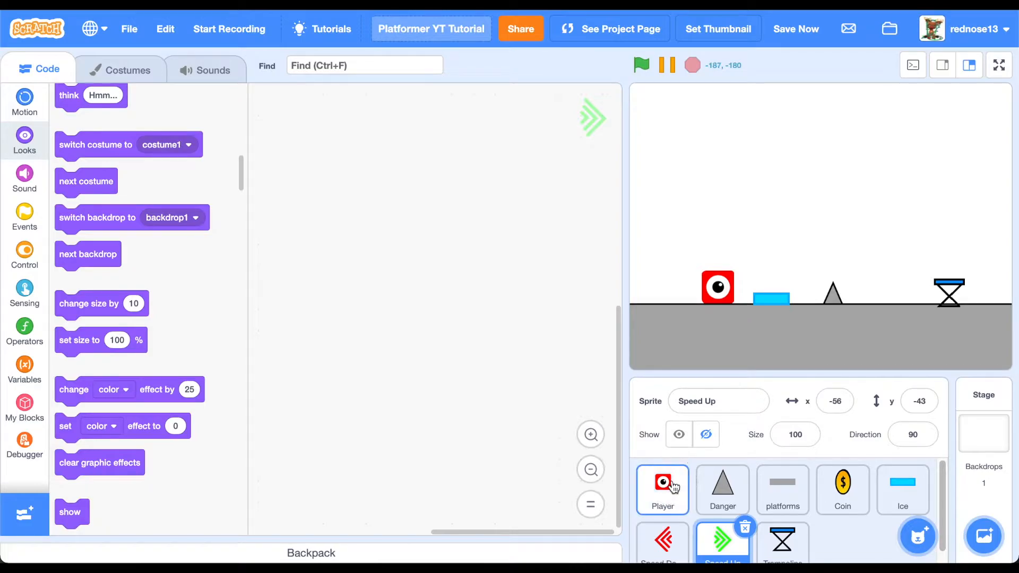
Step: Duplicate Player's trampoline script to change X Velocity by 5 when touching Speed Up, then select Speed Up
{"action": "left_click", "coordinate": [661, 490]}
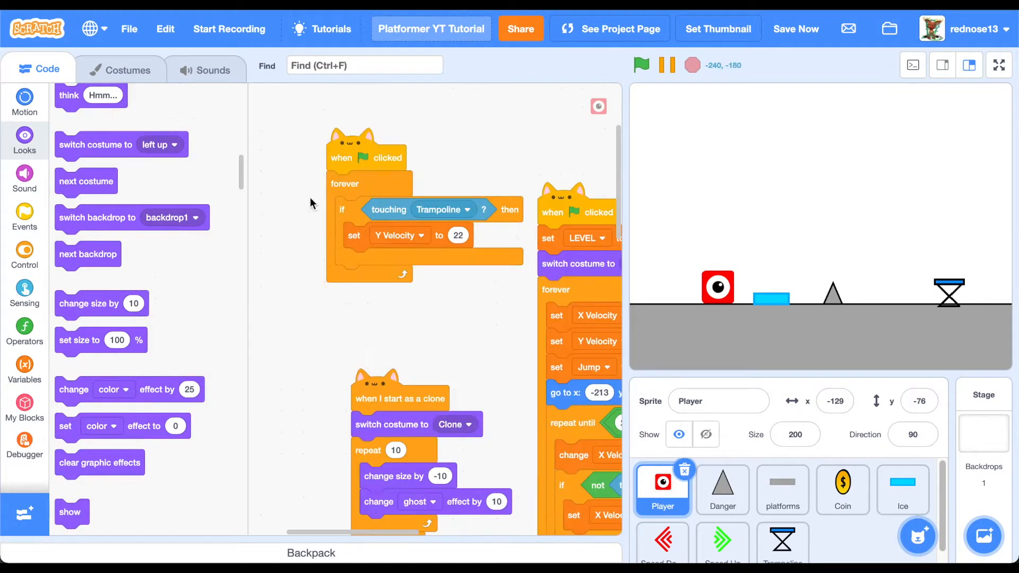
{"action": "right_click", "coordinate": [367, 184]}
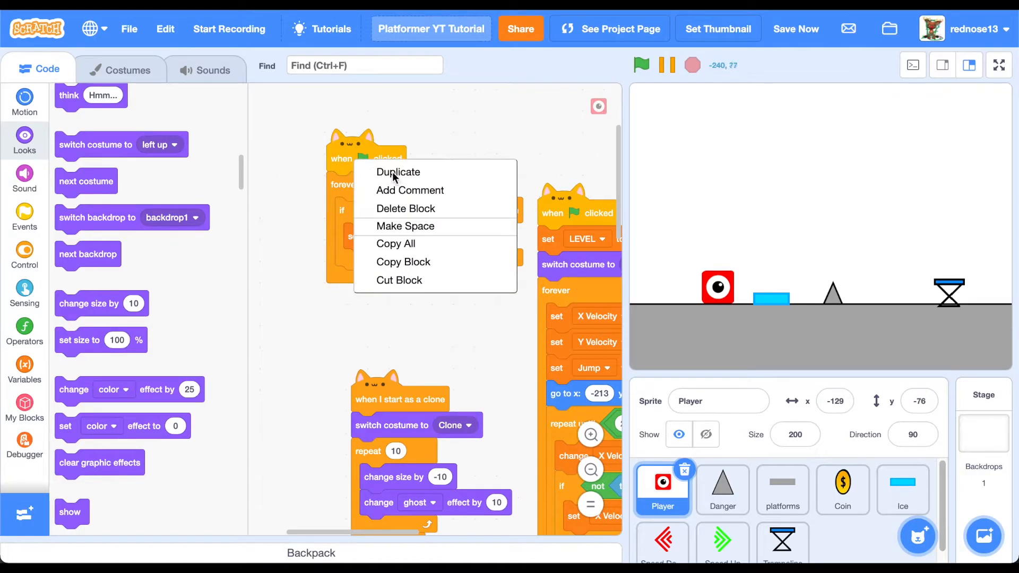
{"action": "left_click", "coordinate": [398, 172]}
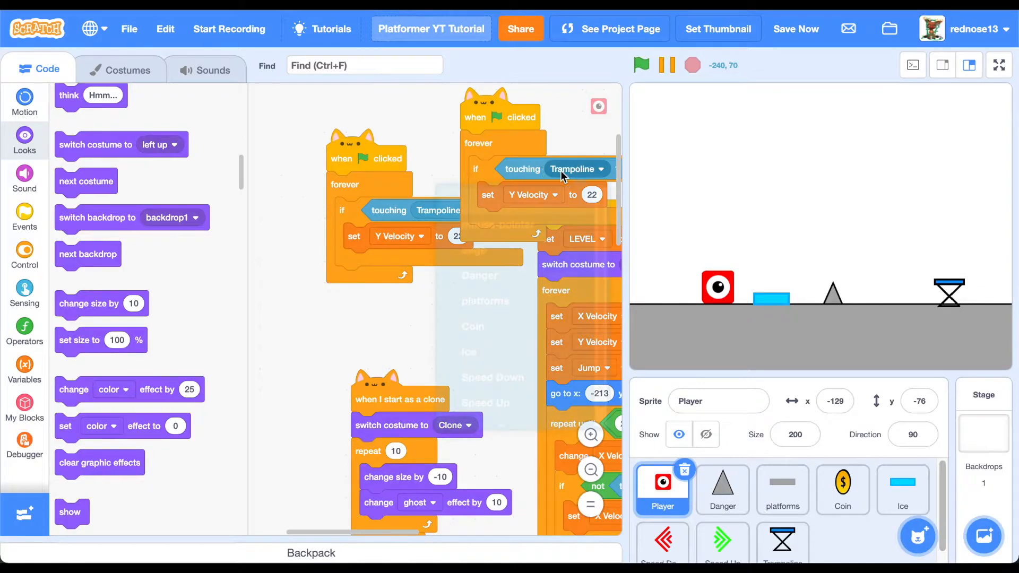
{"action": "left_click", "coordinate": [576, 169]}
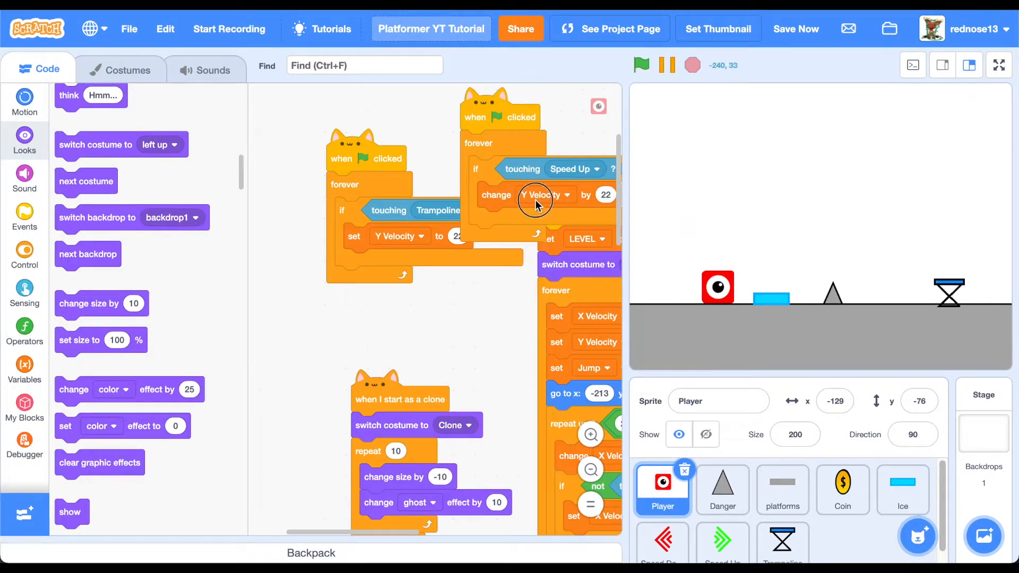
{"action": "left_click", "coordinate": [544, 195]}
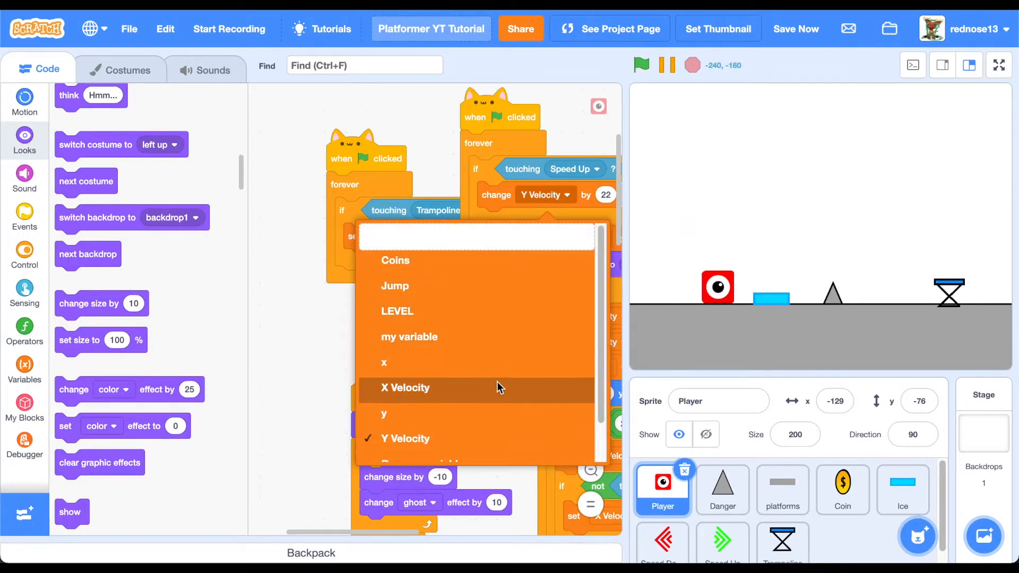
{"action": "left_click", "coordinate": [404, 388]}
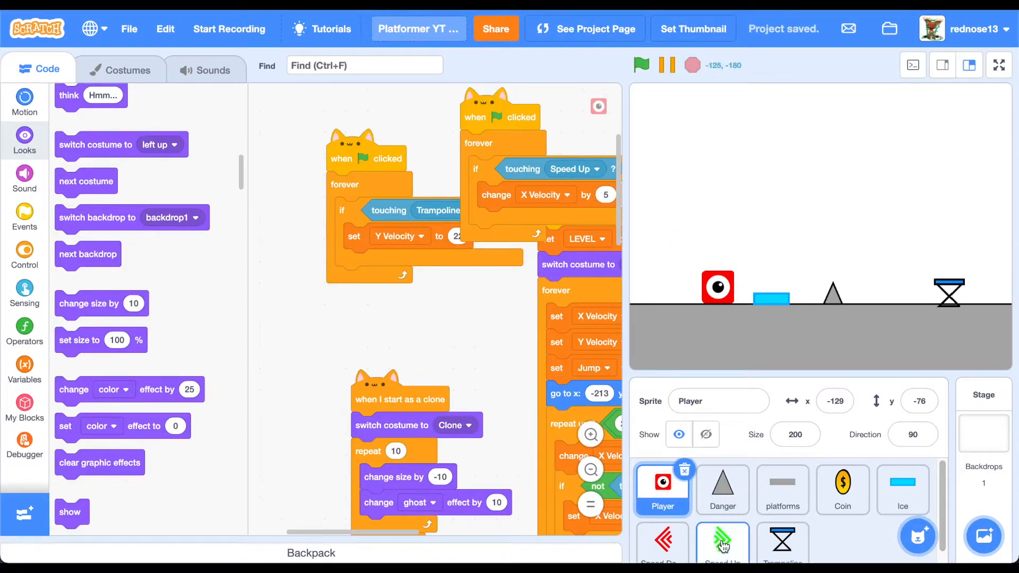
{"action": "left_click", "coordinate": [722, 540]}
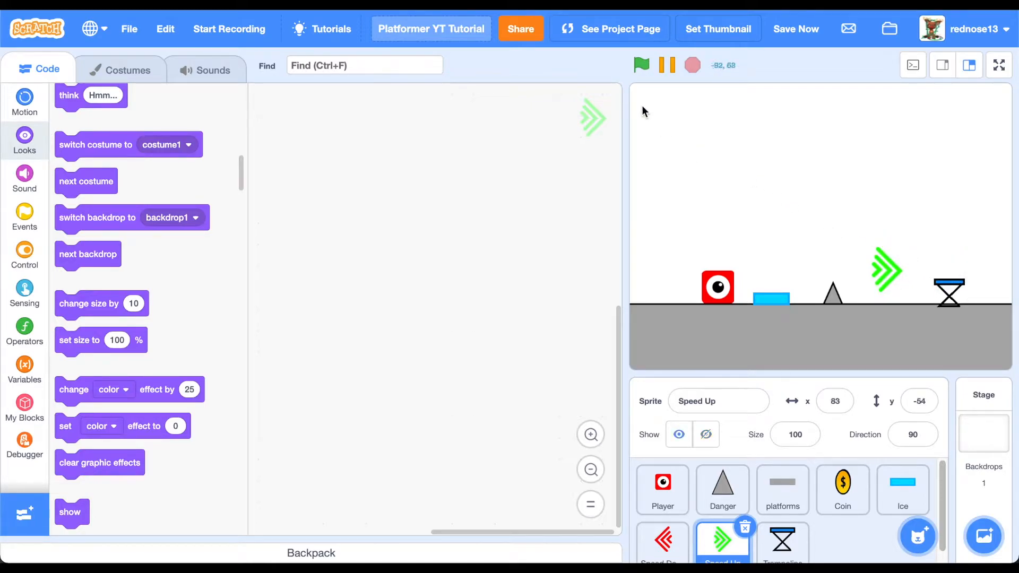
Step: Playtest, reduce the Speed Up boost to change X Velocity by 2, test full screen, then select Danger
{"action": "left_click", "coordinate": [641, 65]}
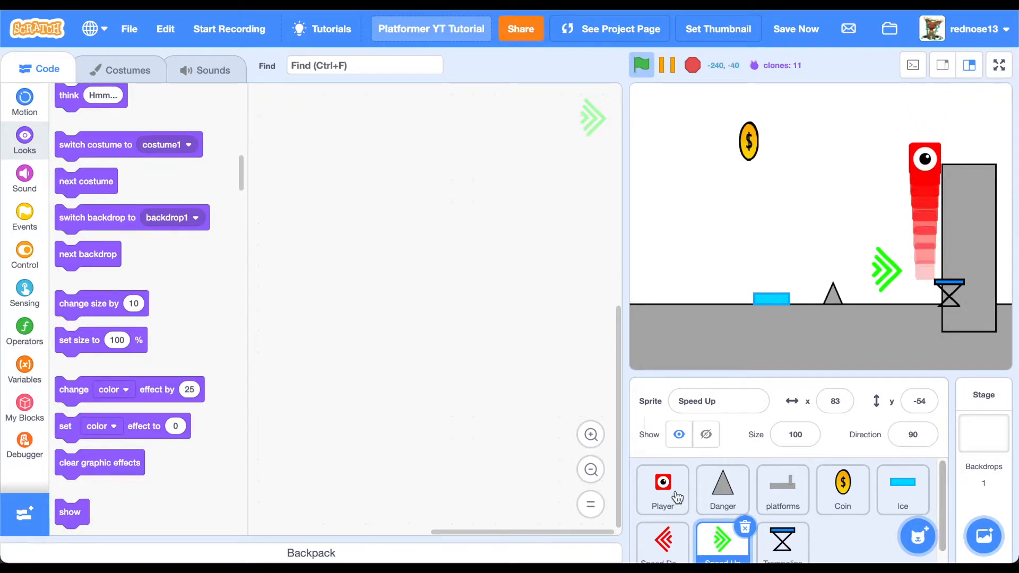
{"action": "left_click", "coordinate": [663, 489]}
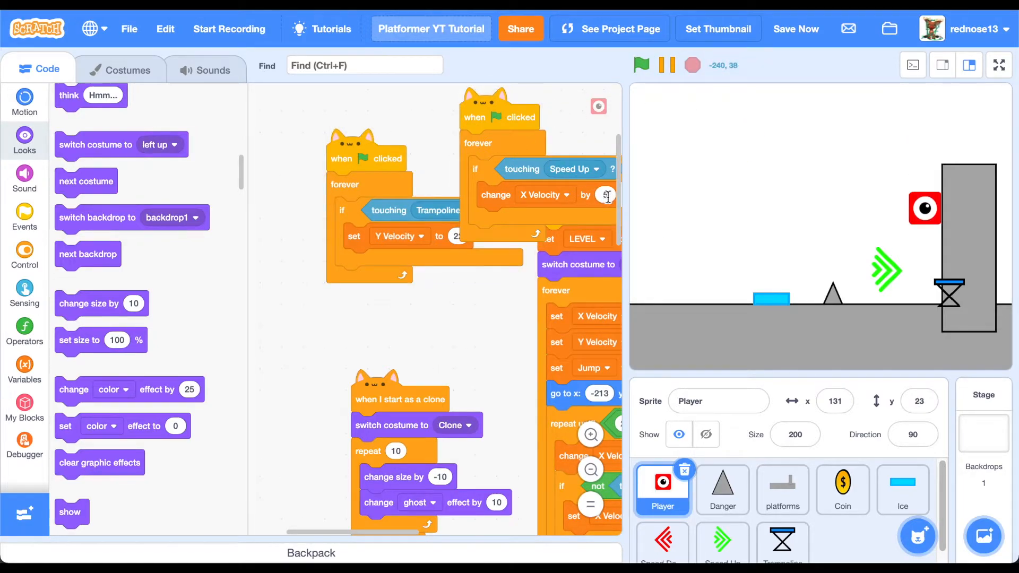
{"action": "left_click", "coordinate": [640, 65]}
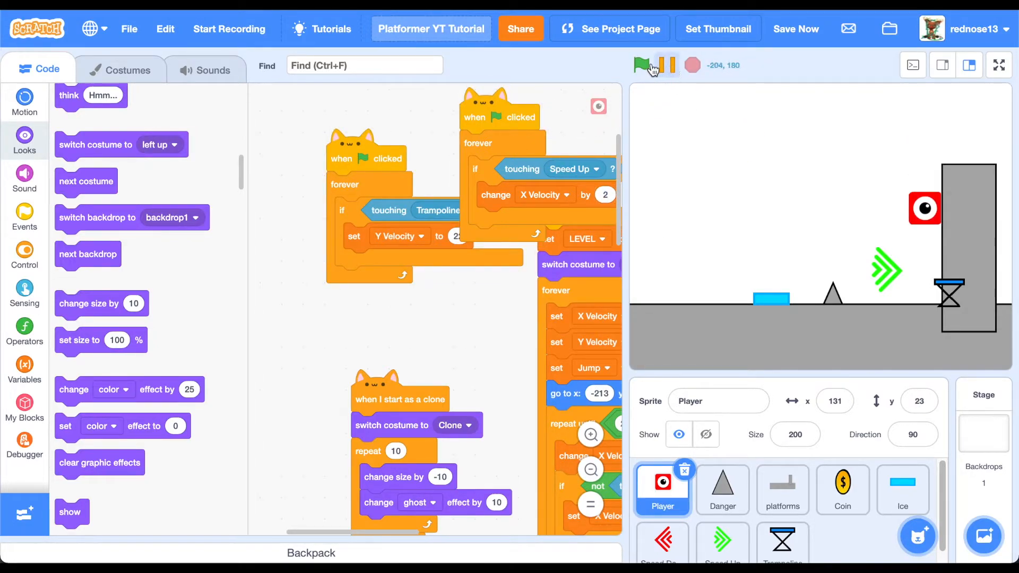
{"action": "left_click", "coordinate": [644, 65]}
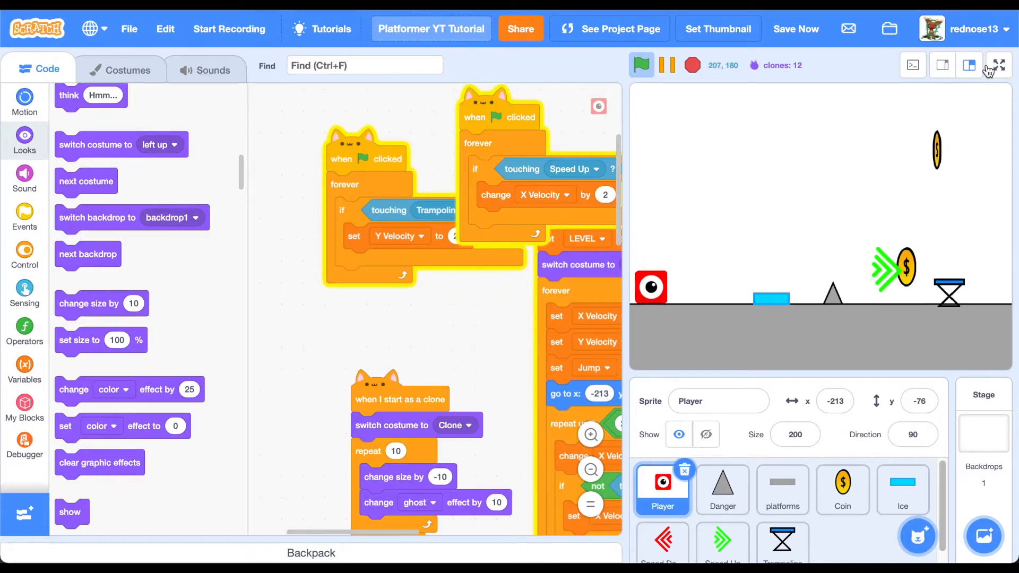
{"action": "left_click", "coordinate": [996, 65]}
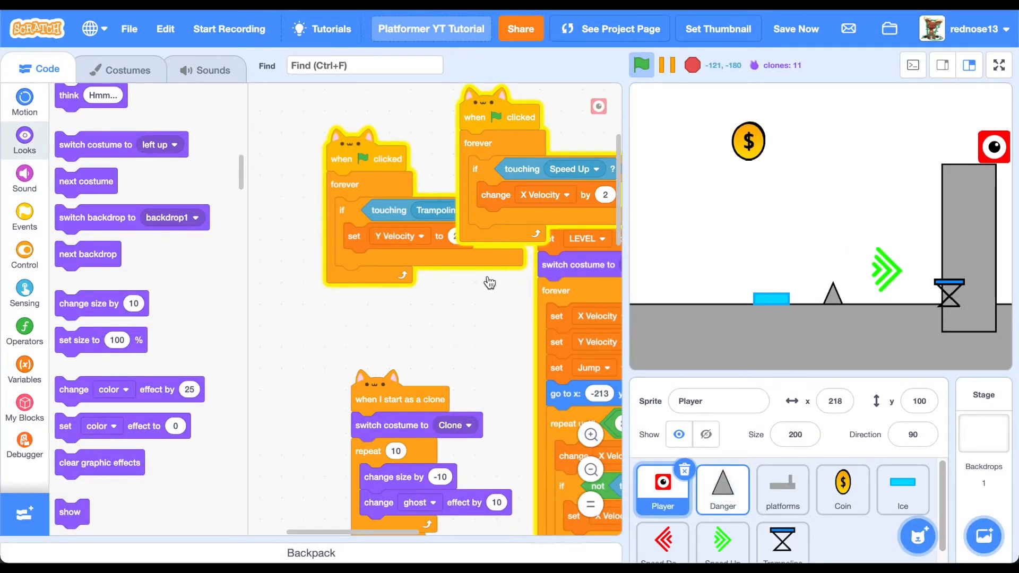
{"action": "left_click", "coordinate": [721, 490]}
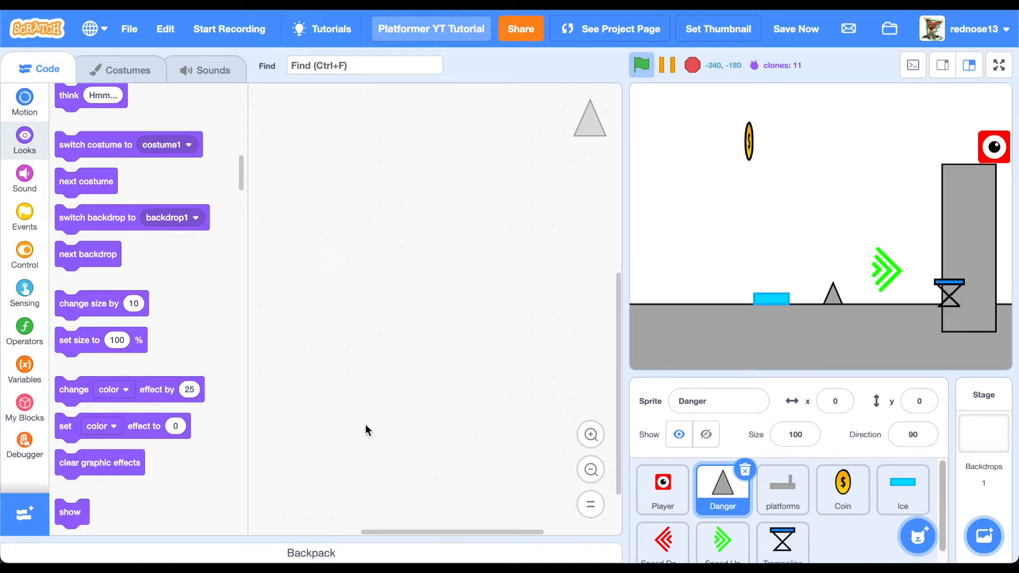
Step: Run the game from Player's scripts, view it full screen, exit, and select the Trampoline sprite
{"action": "left_click", "coordinate": [782, 489]}
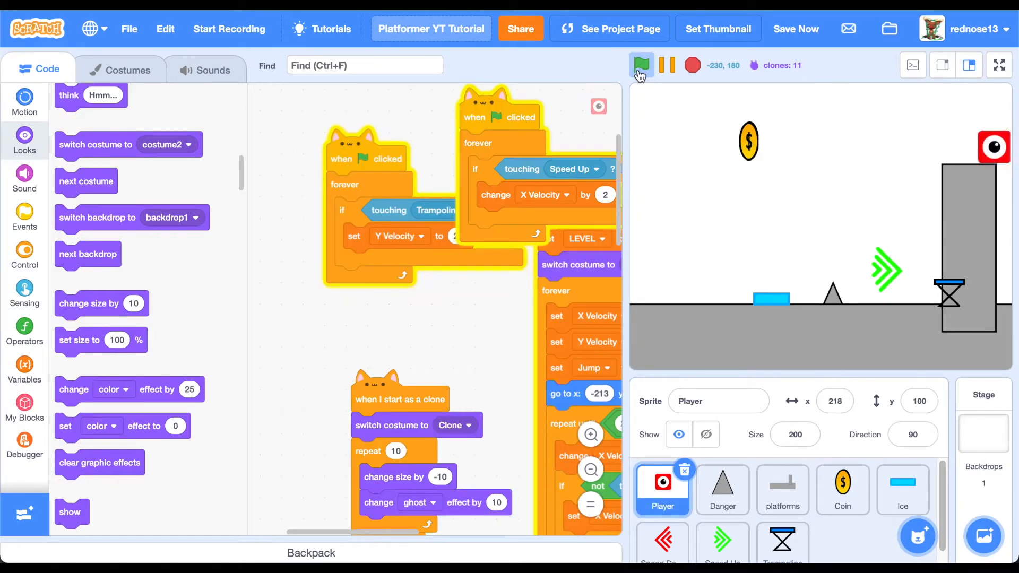
{"action": "left_click", "coordinate": [640, 64]}
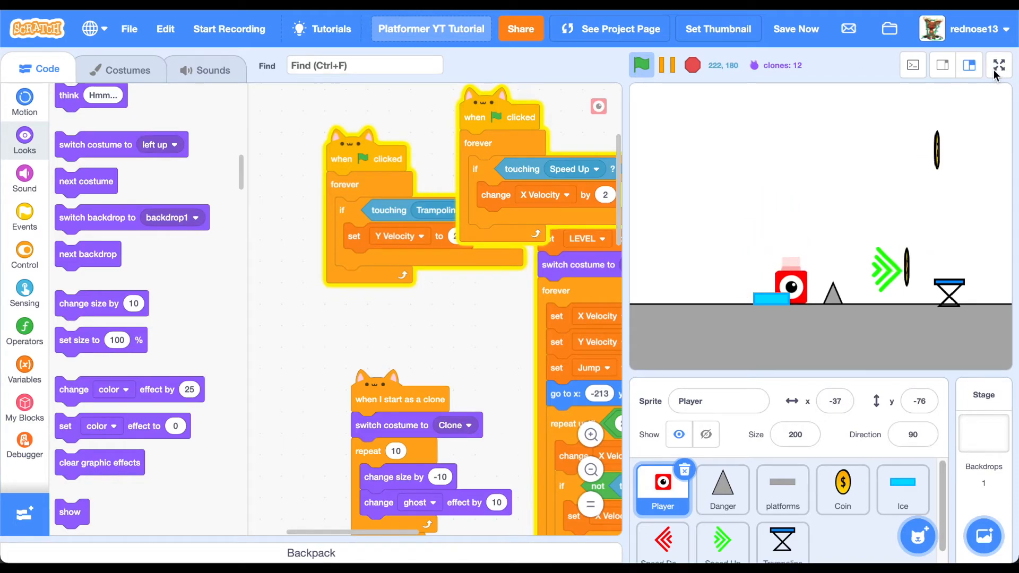
{"action": "left_click", "coordinate": [997, 65]}
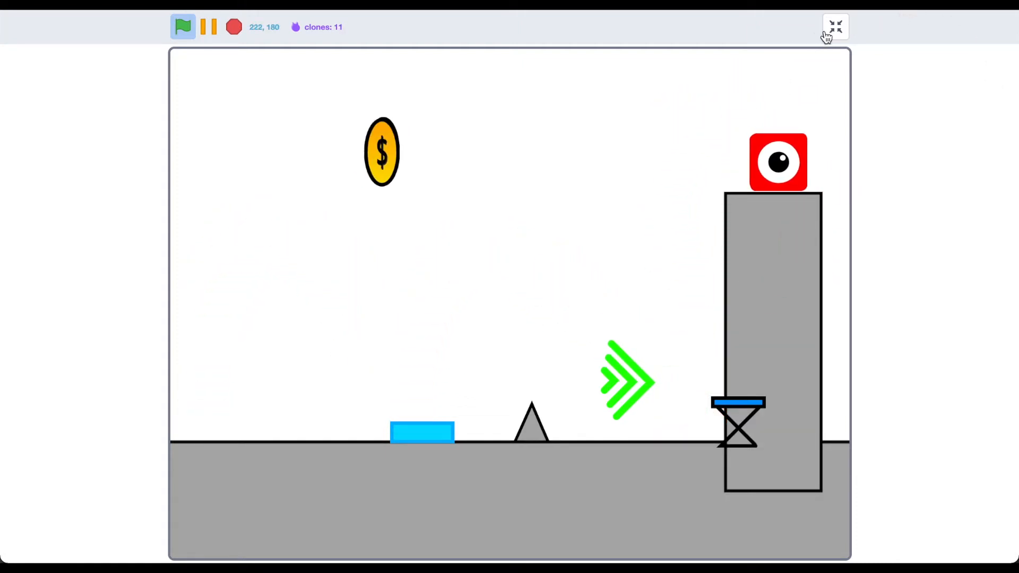
{"action": "left_click", "coordinate": [835, 27]}
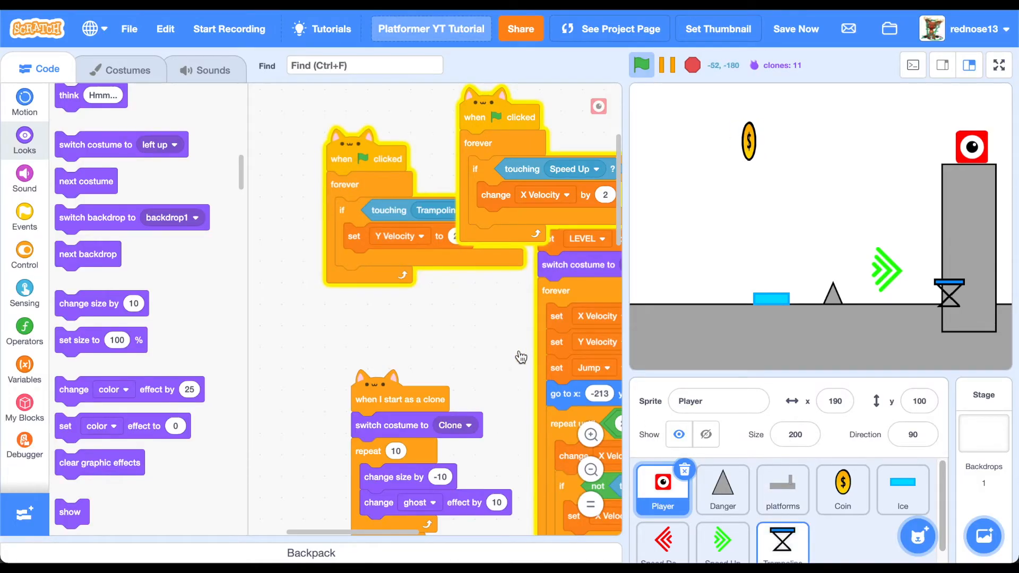
{"action": "left_click", "coordinate": [782, 539]}
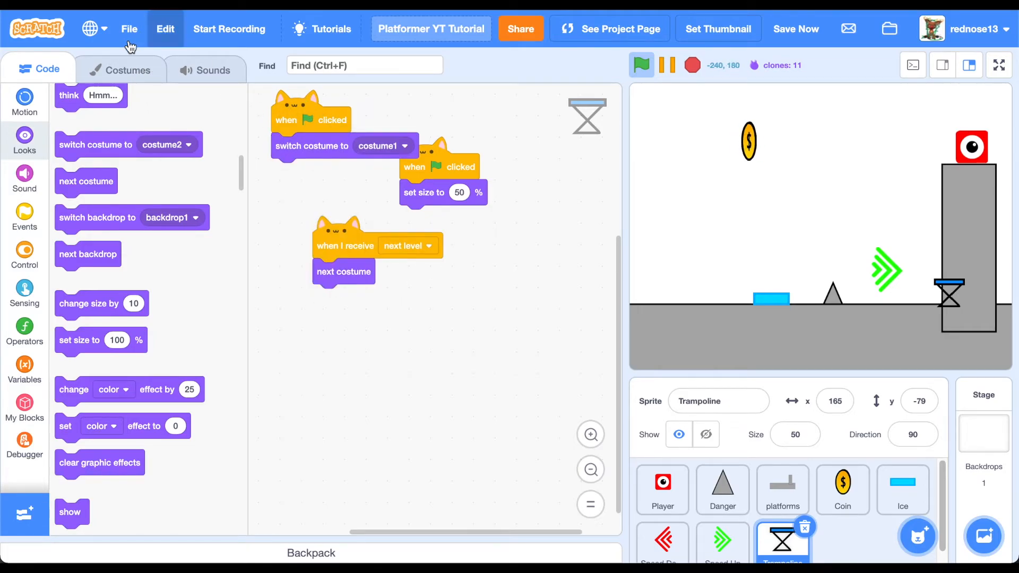
Step: Add a blank second costume to Speed Down and Trampoline, then return to Trampoline's Code tab
{"action": "left_click", "coordinate": [120, 70]}
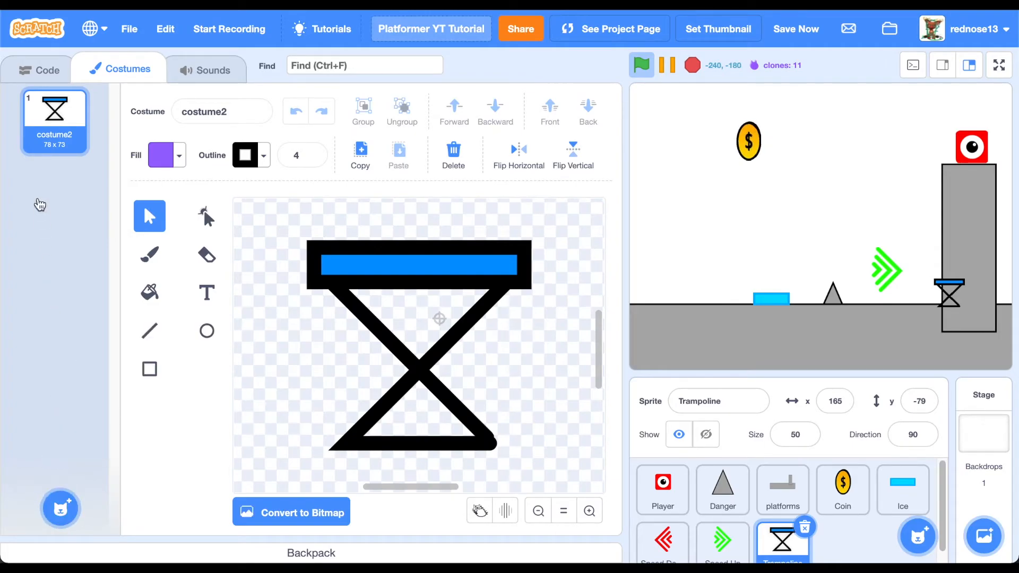
{"action": "left_click", "coordinate": [54, 184]}
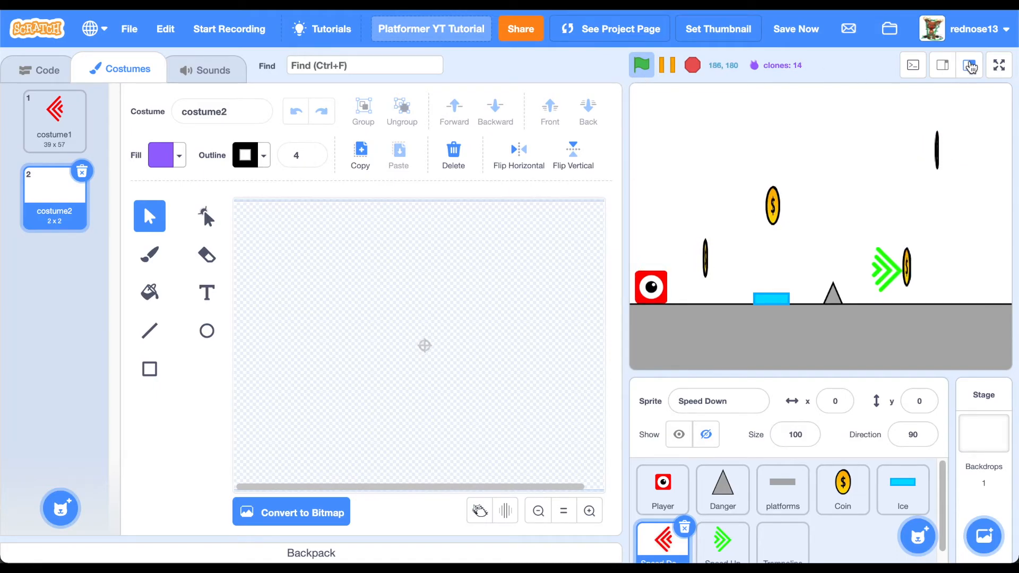
{"action": "left_click", "coordinate": [1000, 64]}
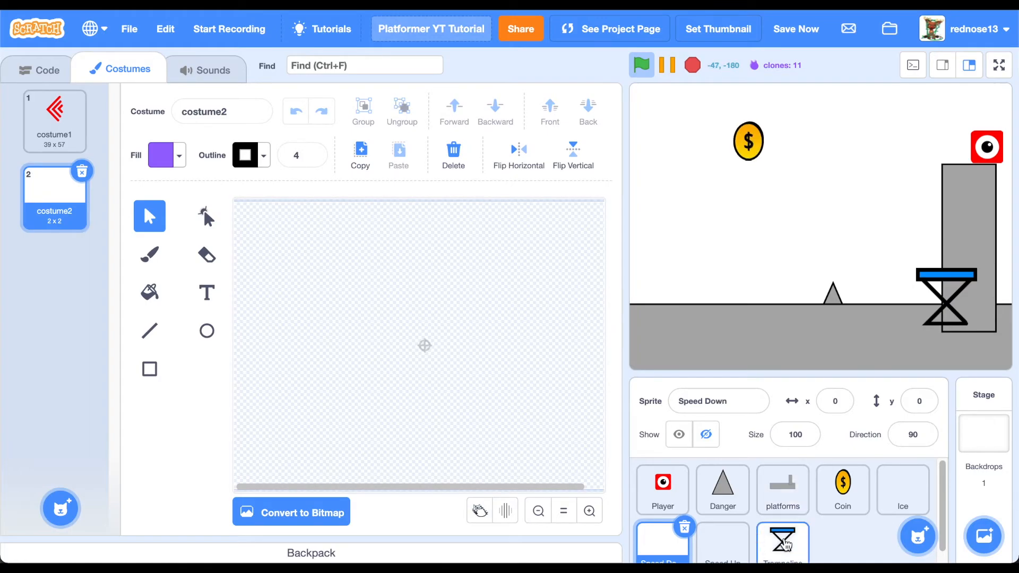
{"action": "left_click", "coordinate": [782, 543]}
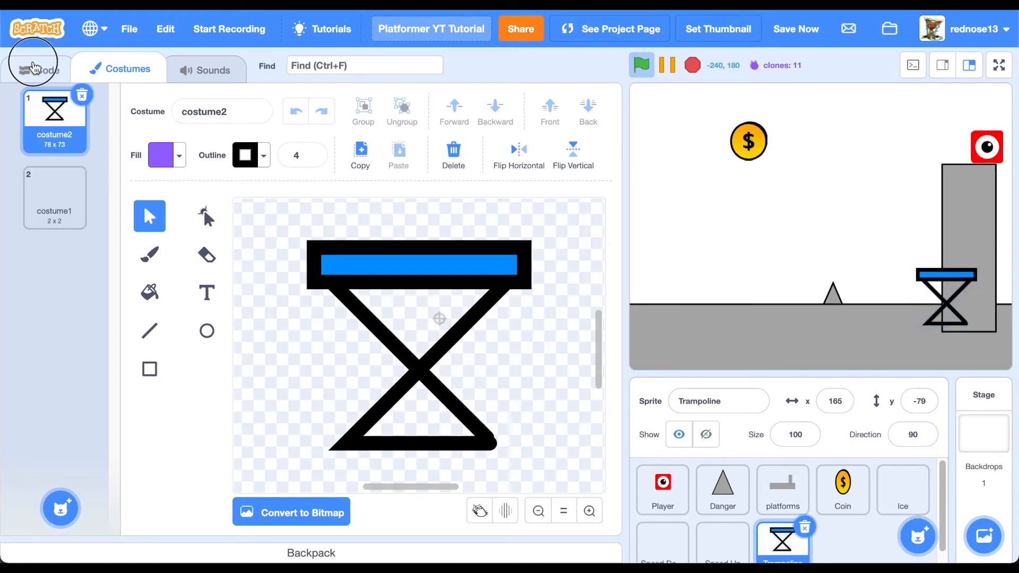
{"action": "left_click", "coordinate": [40, 67]}
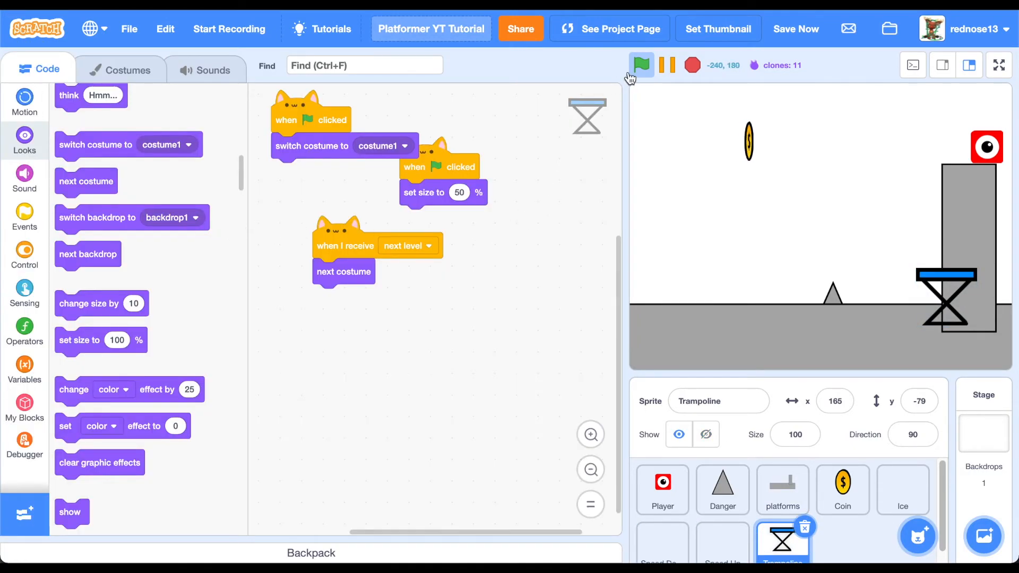
Step: Run the game twice with the green flag, then select the Player sprite's scripts
{"action": "left_click", "coordinate": [641, 65]}
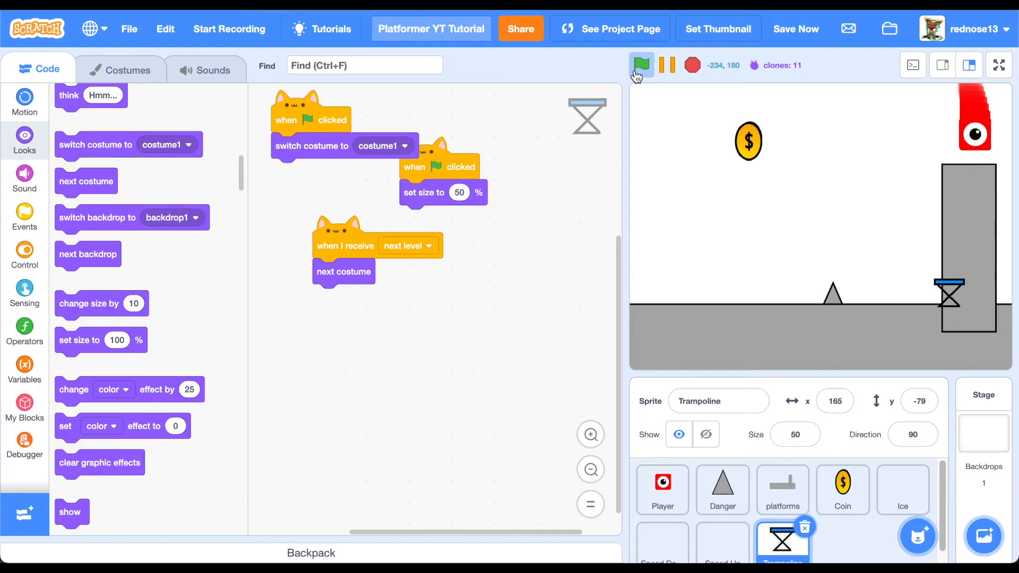
{"action": "left_click", "coordinate": [640, 64]}
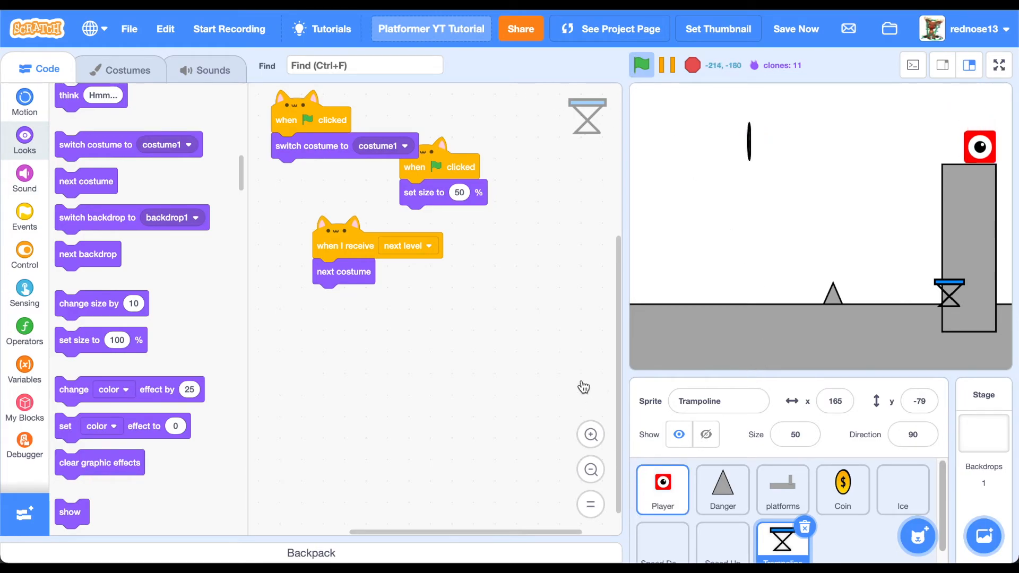
{"action": "left_click", "coordinate": [661, 489]}
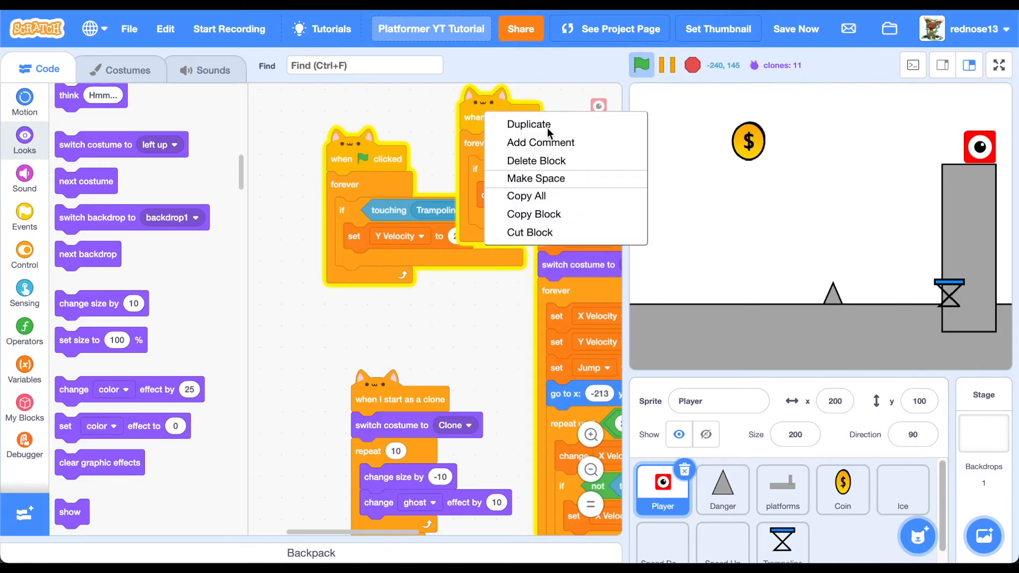
Step: Duplicate the Speed Up script as a Speed Down check that changes X Velocity by -2
{"action": "left_click", "coordinate": [528, 124]}
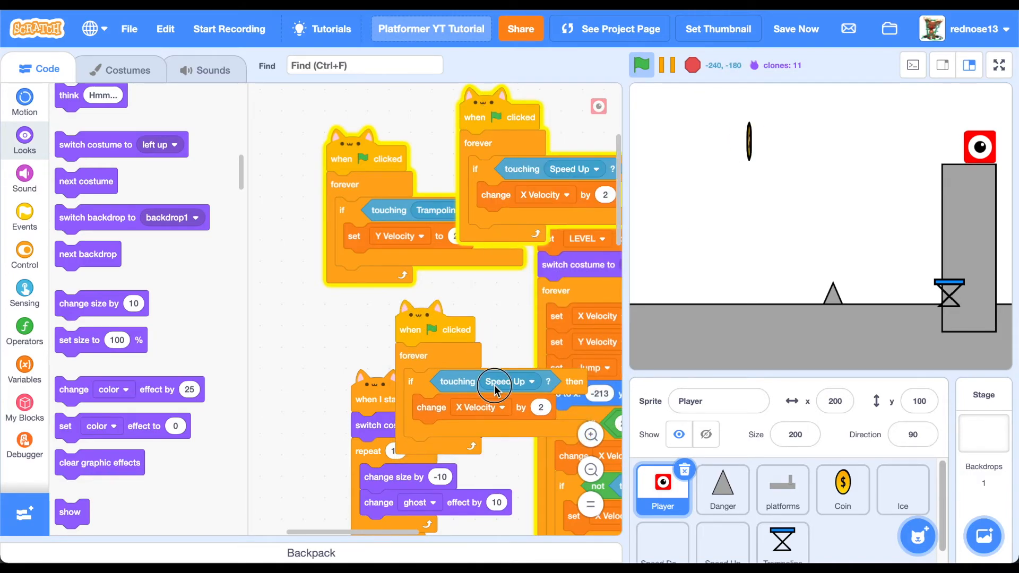
{"action": "left_click", "coordinate": [509, 381]}
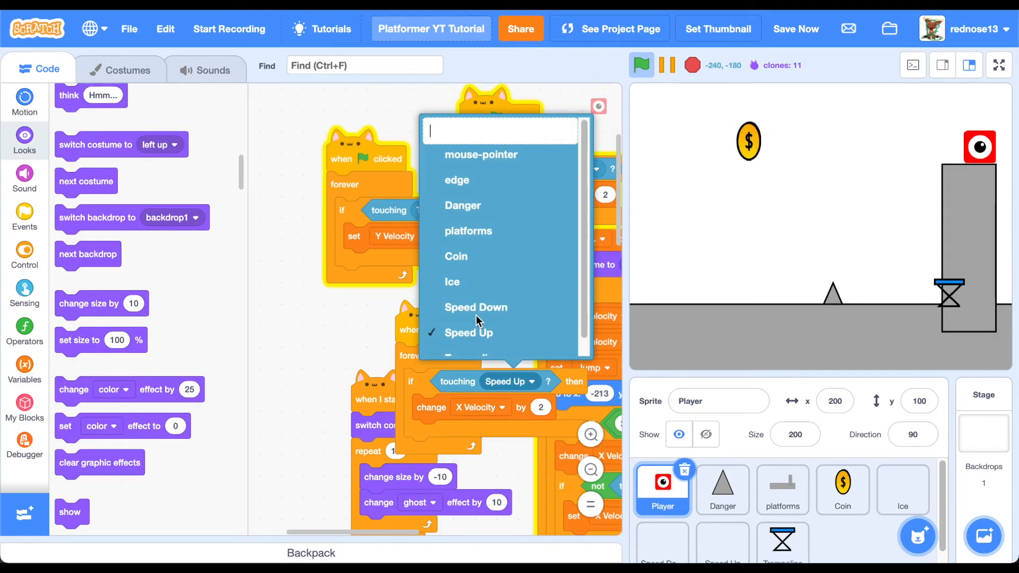
{"action": "left_click", "coordinate": [477, 307]}
{"action": "type", "text": "-2"}
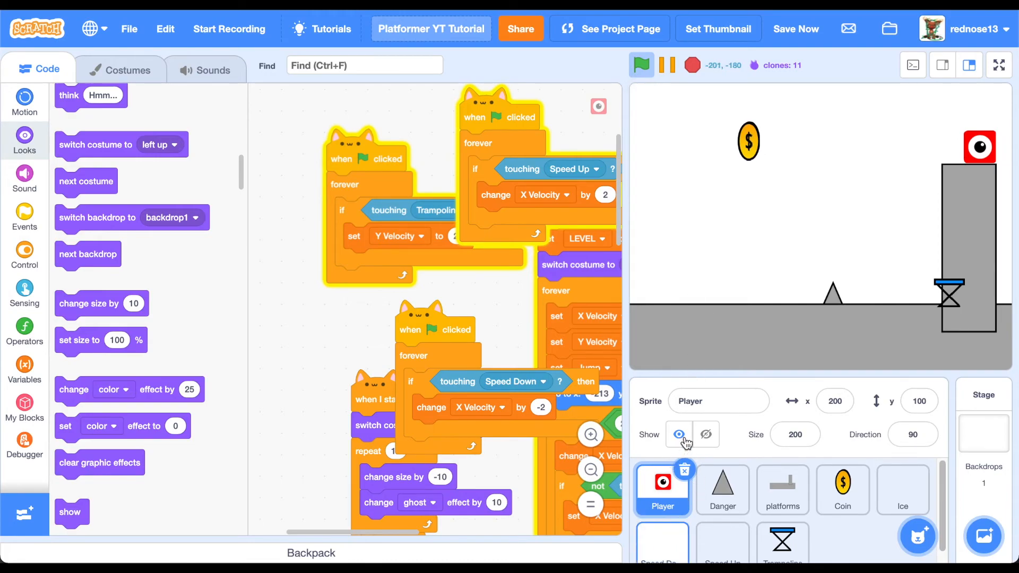
{"action": "left_click", "coordinate": [661, 539]}
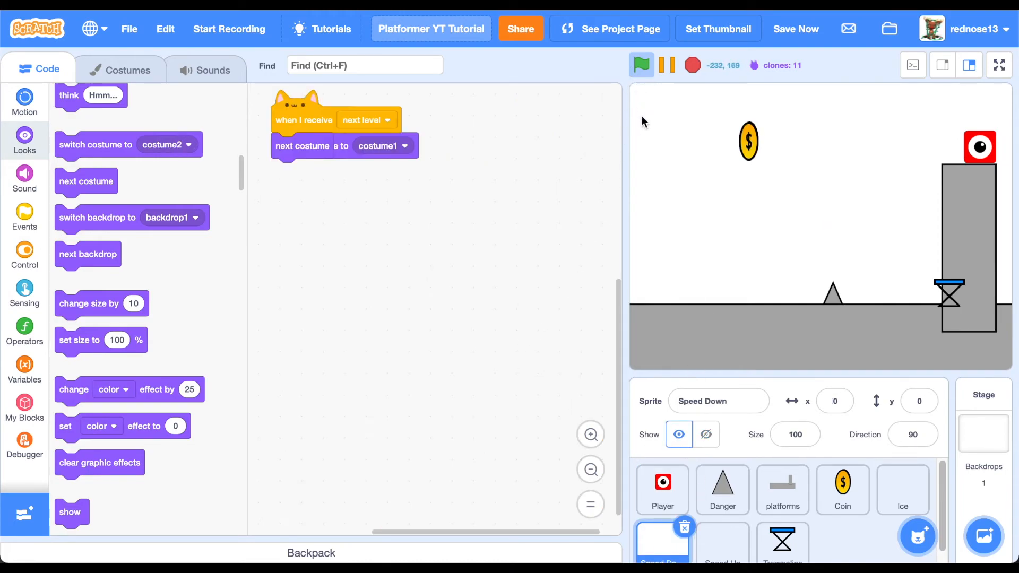
Step: Run the game to test Speed Down and review its costumes
{"action": "left_click", "coordinate": [641, 65]}
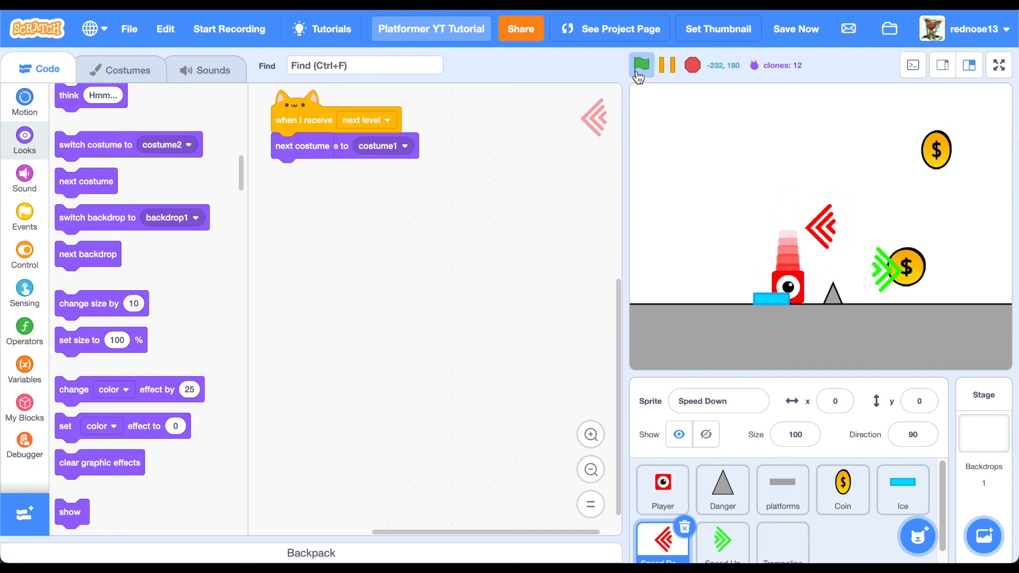
{"action": "left_click", "coordinate": [641, 65]}
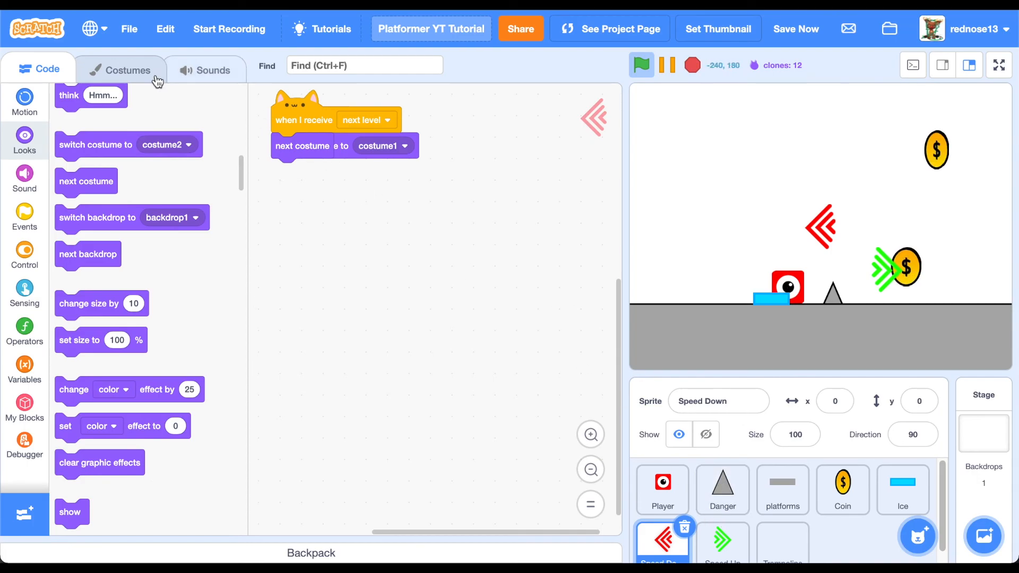
{"action": "left_click", "coordinate": [120, 70]}
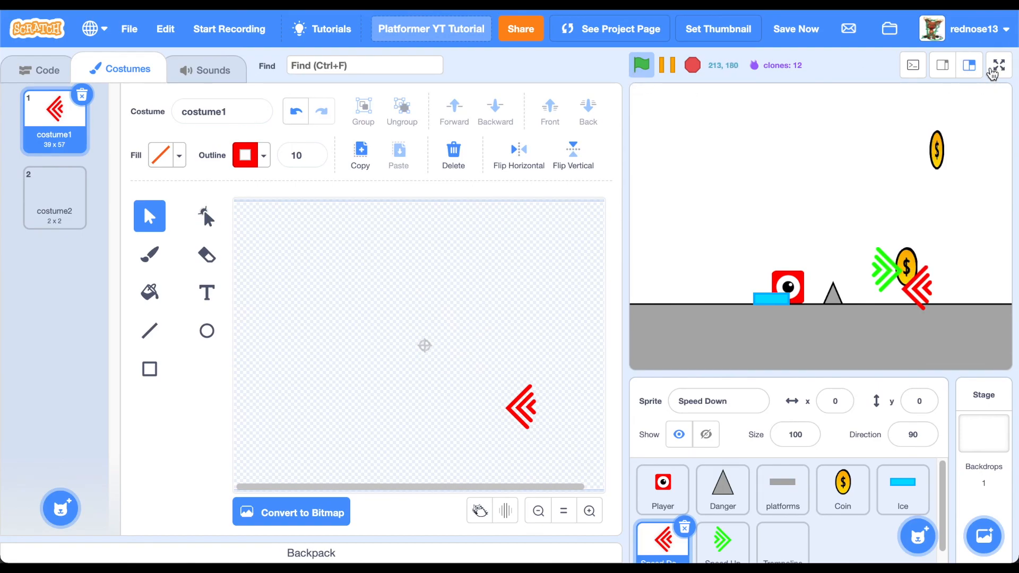
Step: Restart the playtest with the stage shown full screen
{"action": "left_click", "coordinate": [1000, 65]}
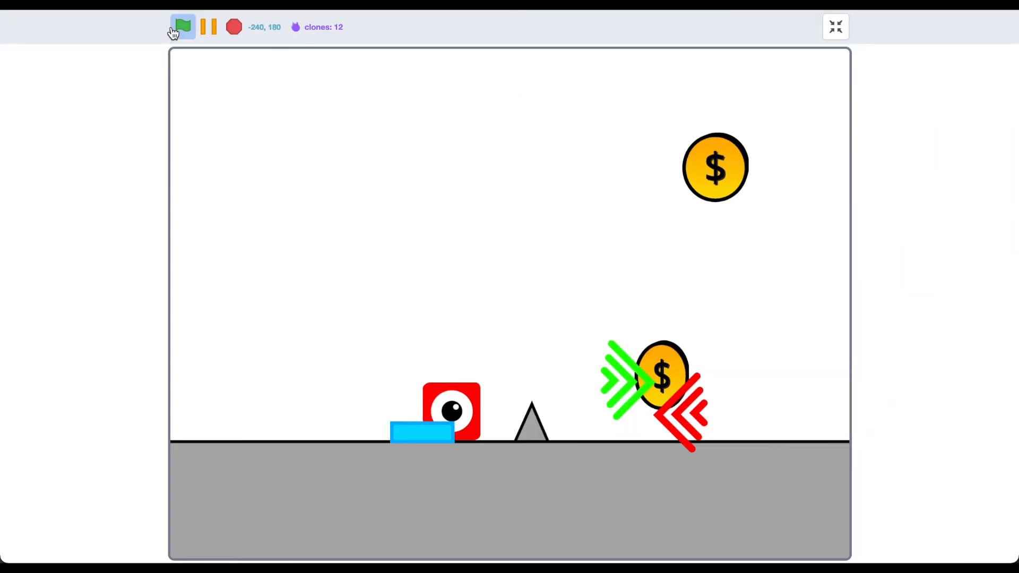
{"action": "left_click", "coordinate": [182, 26]}
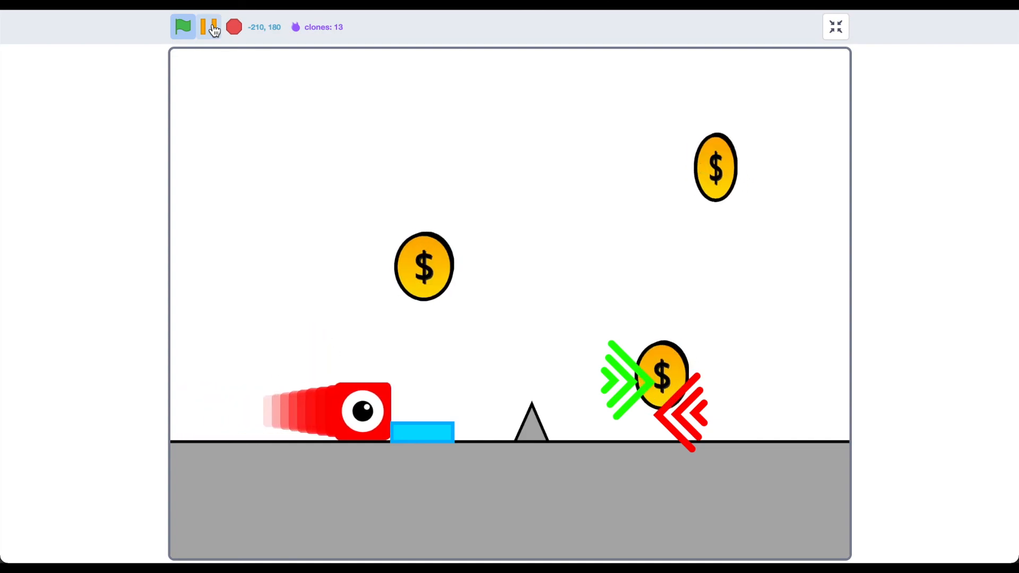